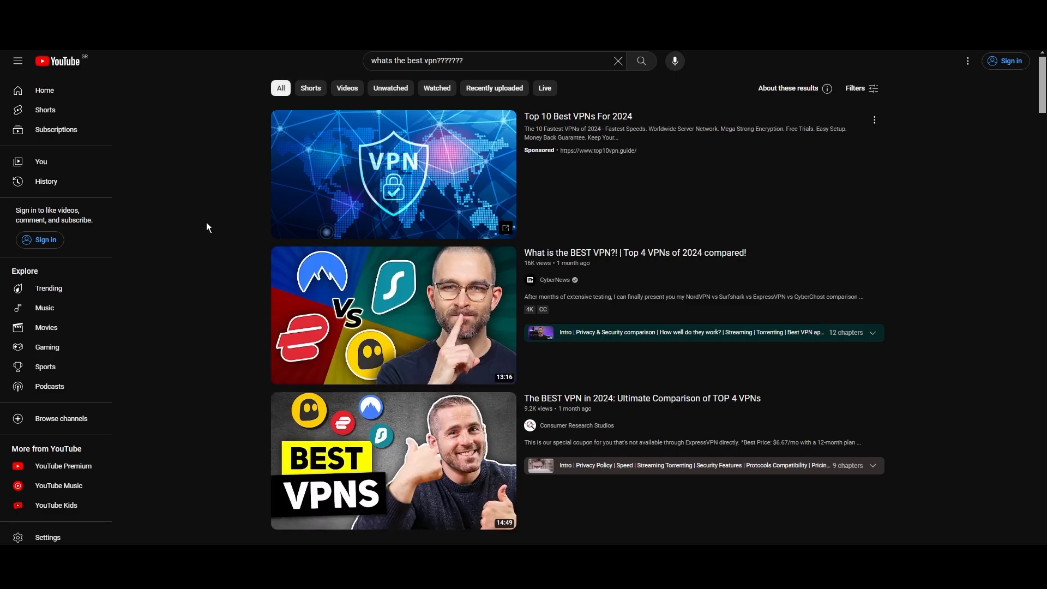
Step: Scroll down the NordVPN Servers page past the server table to the servers-by-city section
{"action": "scroll", "scroll_direction": "down", "scroll_amount": 3}
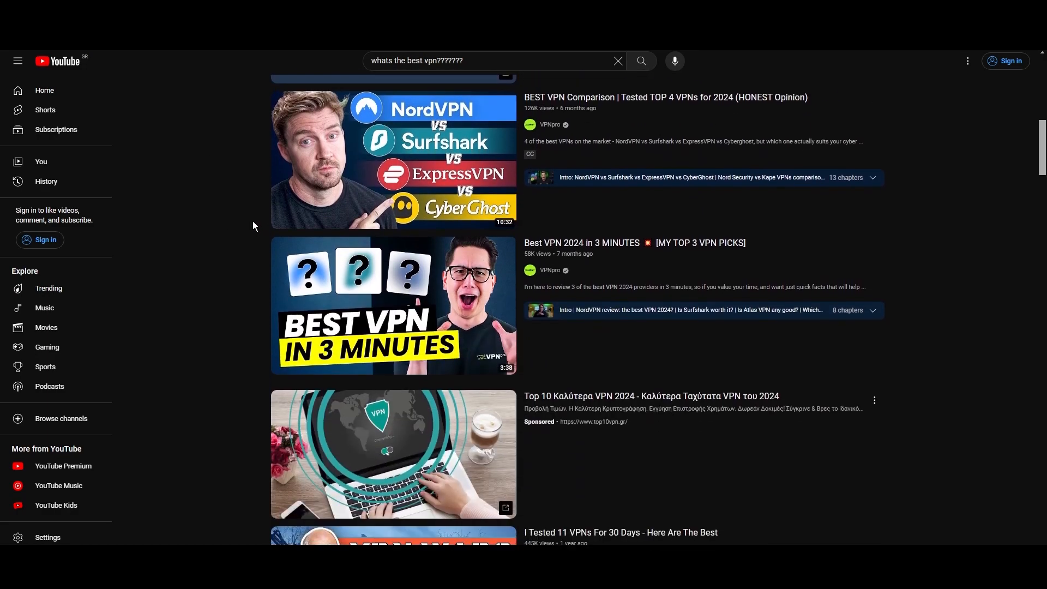
{"action": "scroll", "scroll_direction": "down", "scroll_amount": 3}
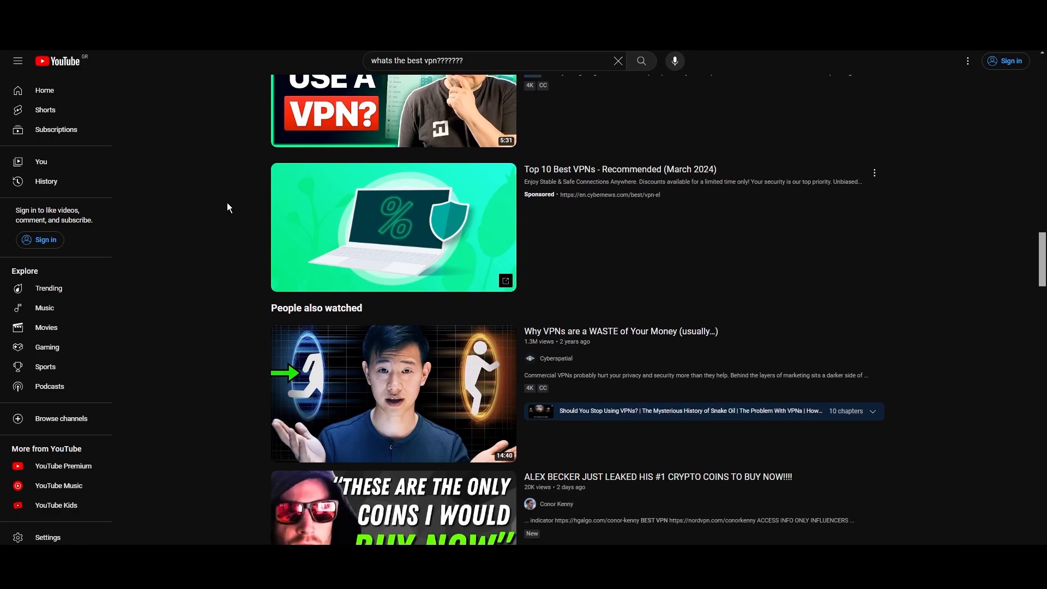
{"action": "scroll", "scroll_direction": "down", "scroll_amount": 3}
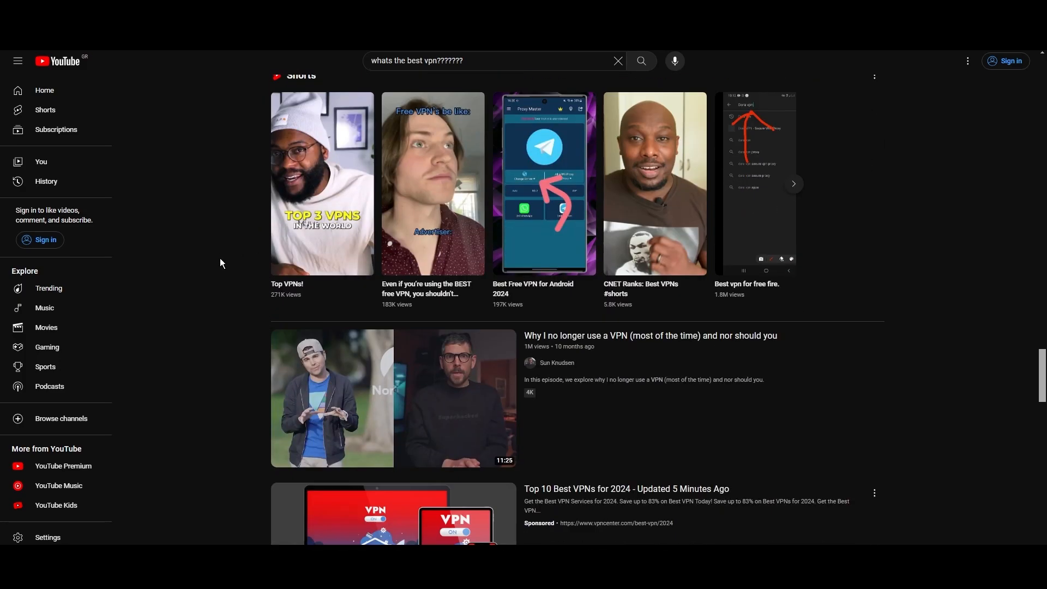
{"action": "scroll", "scroll_direction": "down", "scroll_amount": 3}
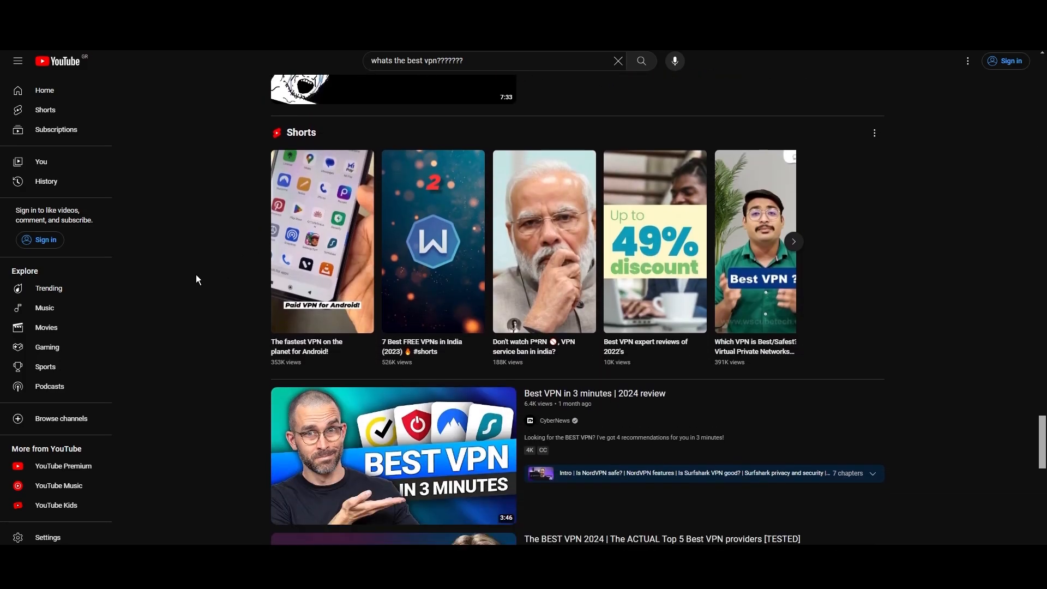
{"action": "scroll", "scroll_direction": "down", "scroll_amount": 3}
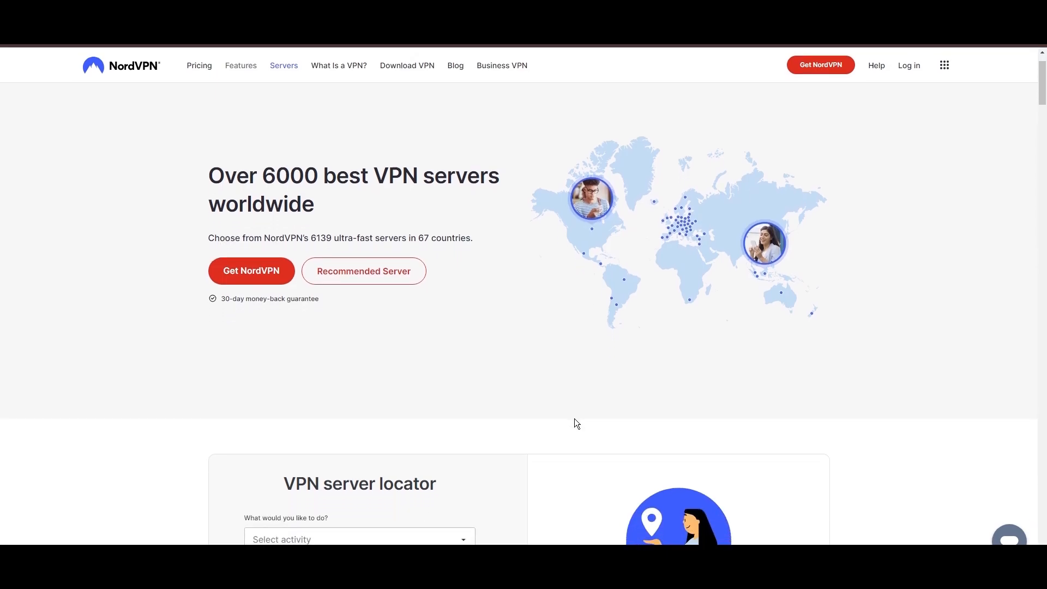
{"action": "scroll", "scroll_direction": "down", "scroll_amount": 3}
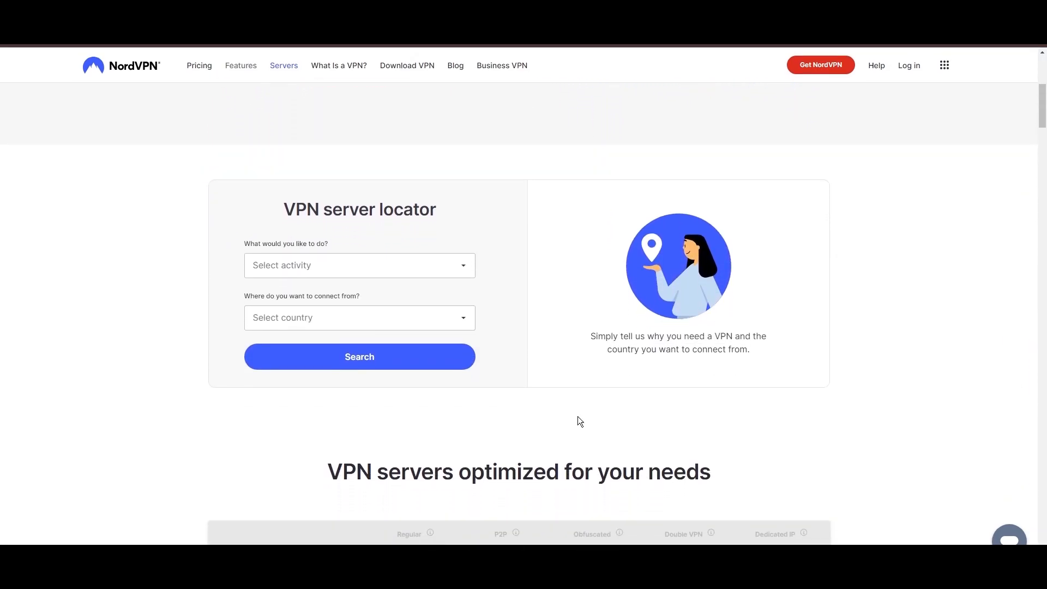
{"action": "scroll", "scroll_direction": "down", "scroll_amount": 3}
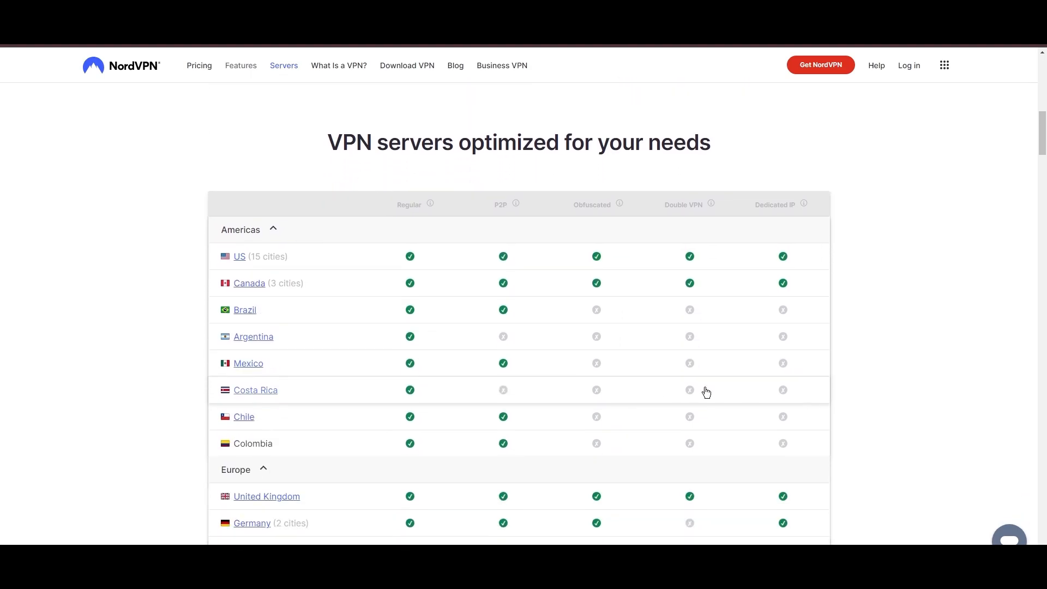
{"action": "scroll", "scroll_direction": "down", "scroll_amount": 3}
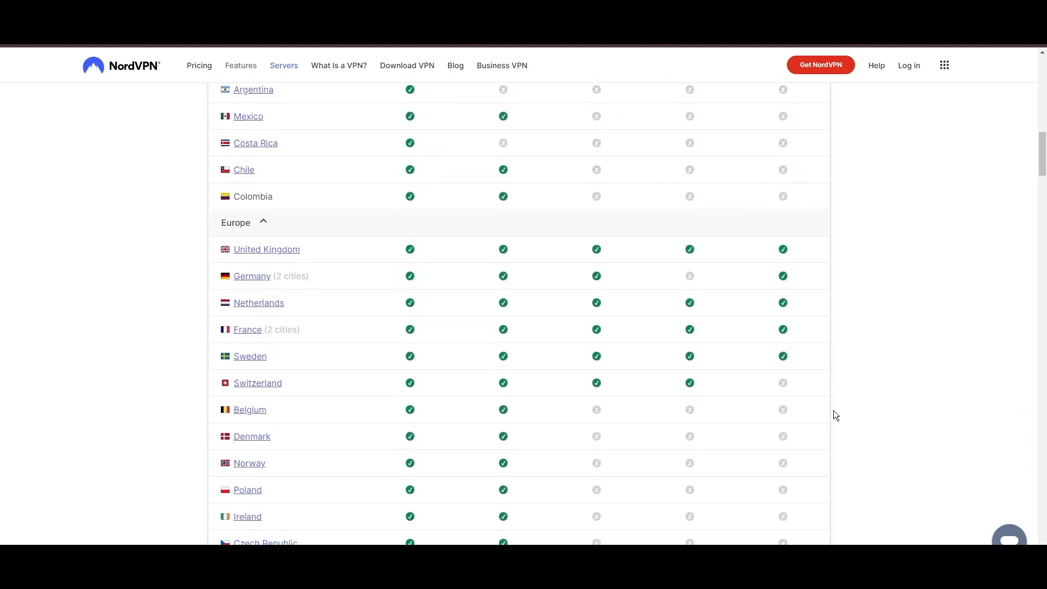
{"action": "scroll", "scroll_direction": "down", "scroll_amount": 3}
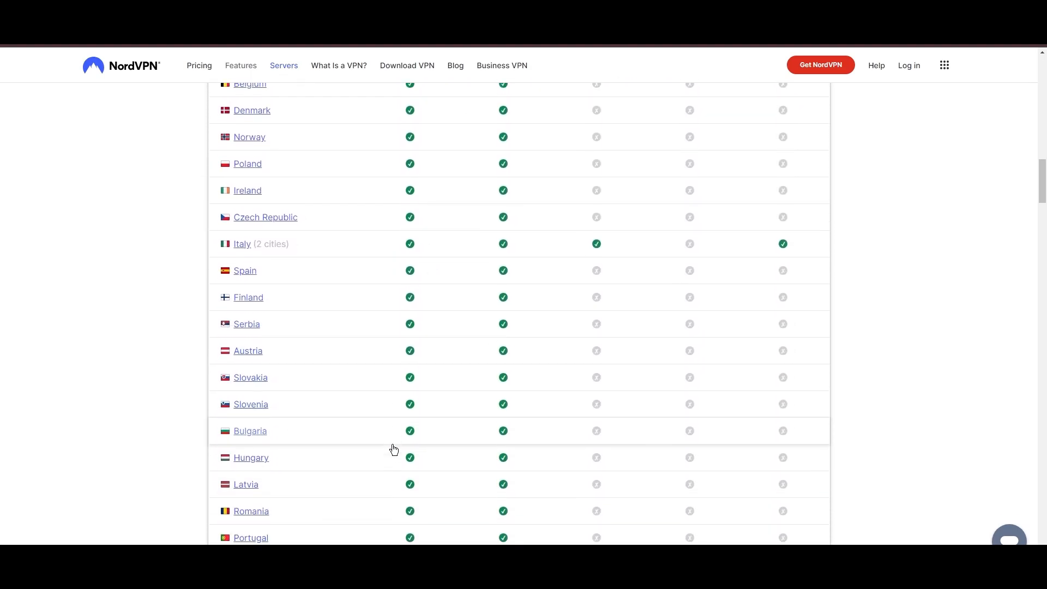
{"action": "scroll", "scroll_direction": "down", "scroll_amount": 3}
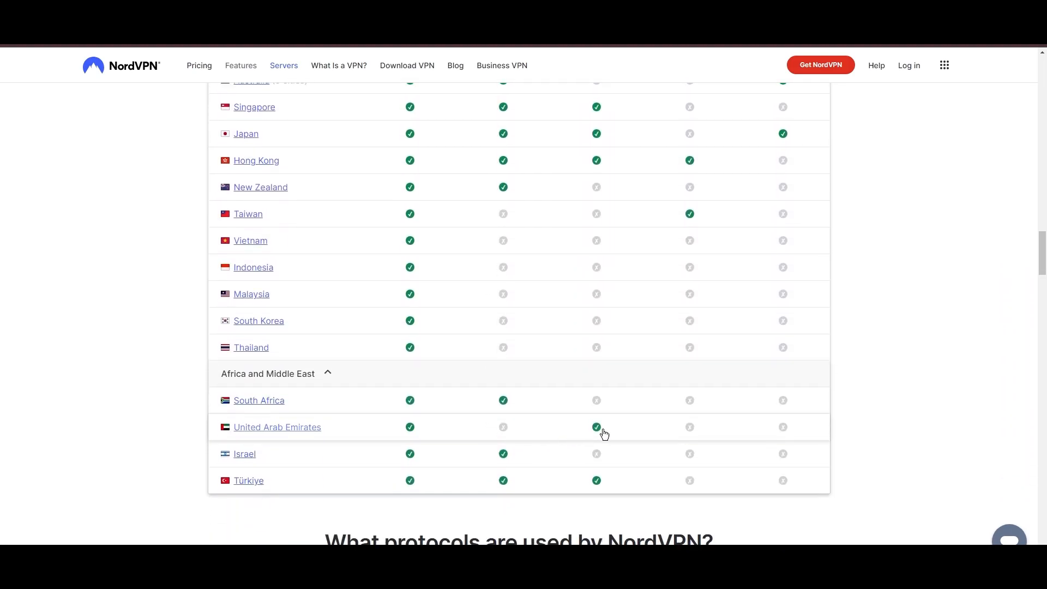
{"action": "scroll", "scroll_direction": "down", "scroll_amount": 3}
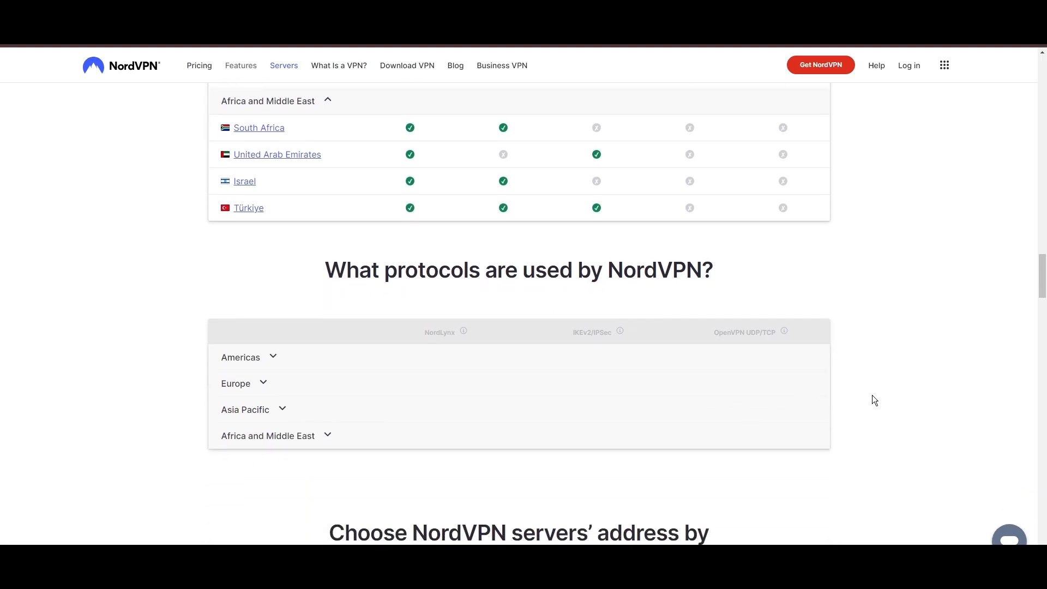
{"action": "scroll", "scroll_direction": "down", "scroll_amount": 3}
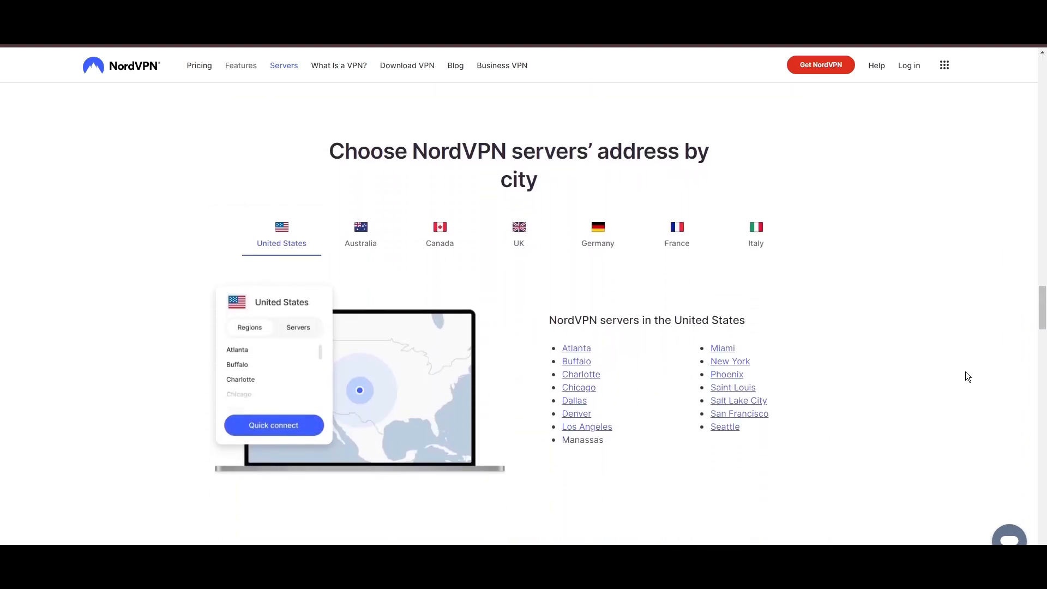
Step: Show the server cities for Canada and then France, then continue to the NordLynx article
{"action": "left_click", "coordinate": [439, 234]}
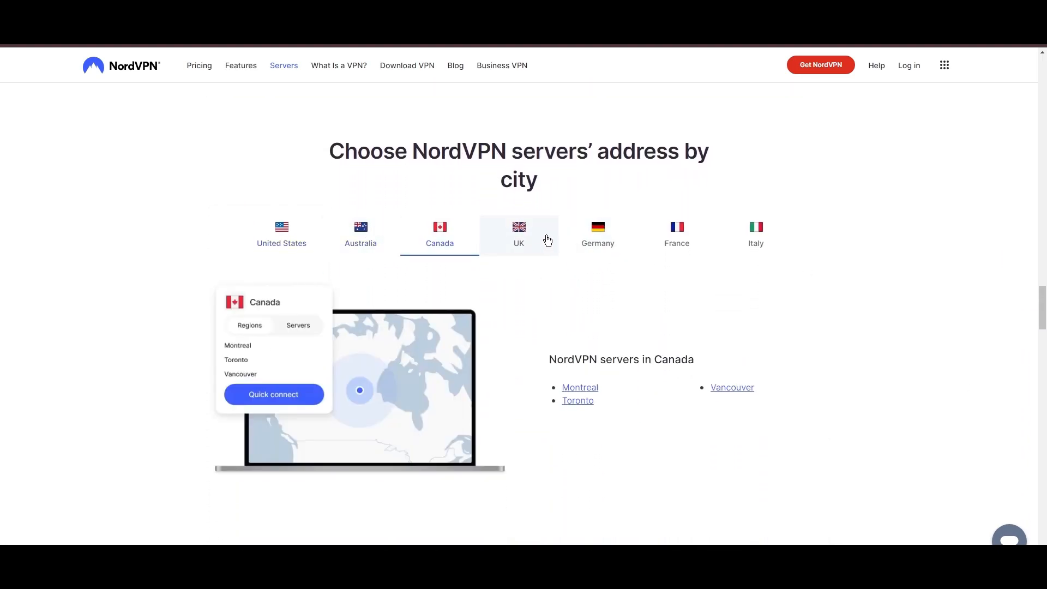
{"action": "left_click", "coordinate": [677, 235]}
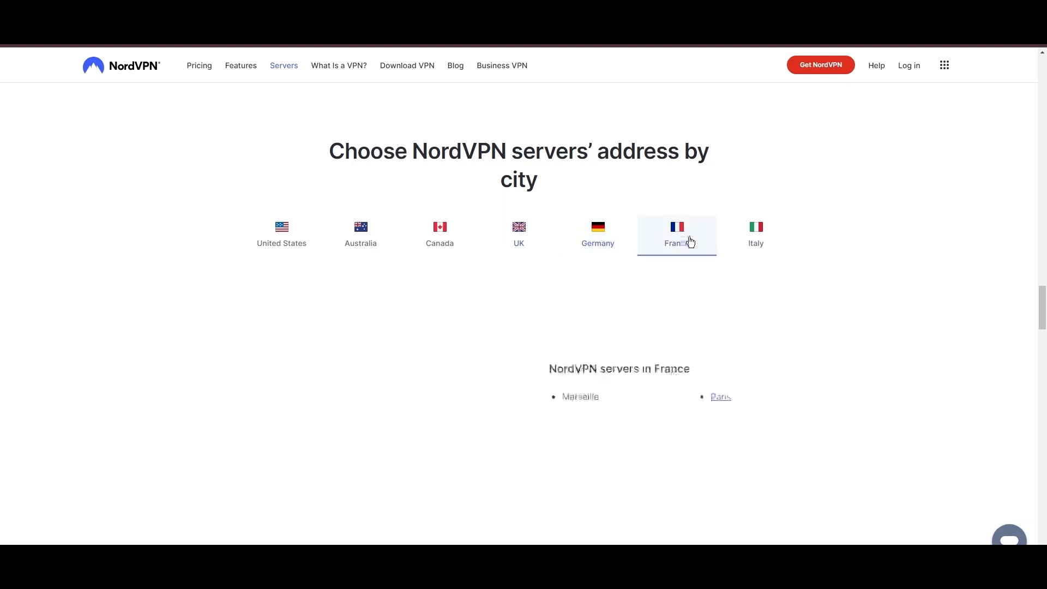
{"action": "left_click", "coordinate": [755, 234]}
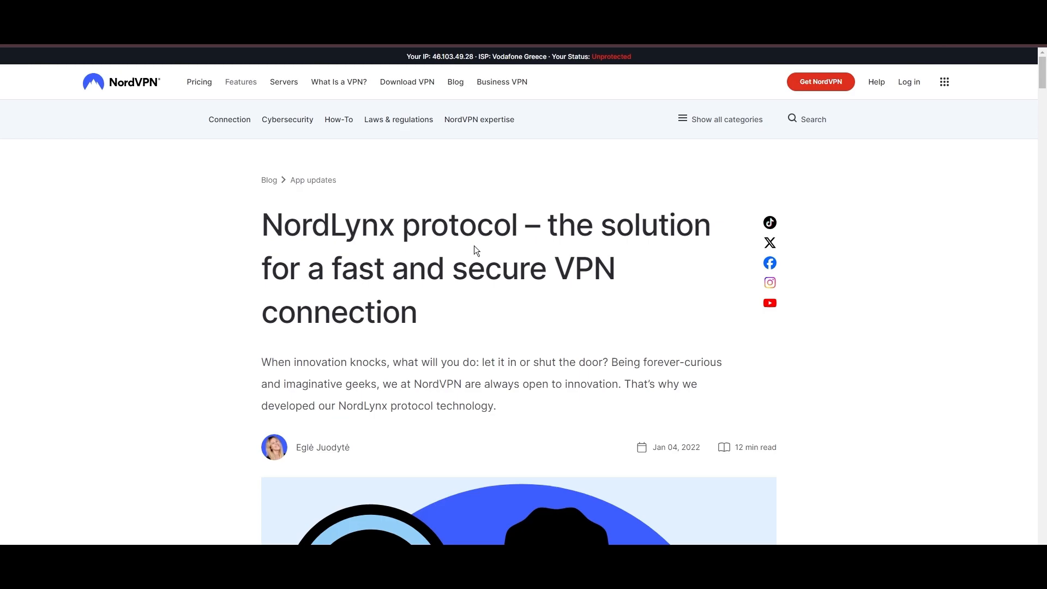
Step: Scroll the NordLynx article down through its contents and explanation to the Benefits of NordLynx section
{"action": "scroll", "scroll_direction": "down", "scroll_amount": 3}
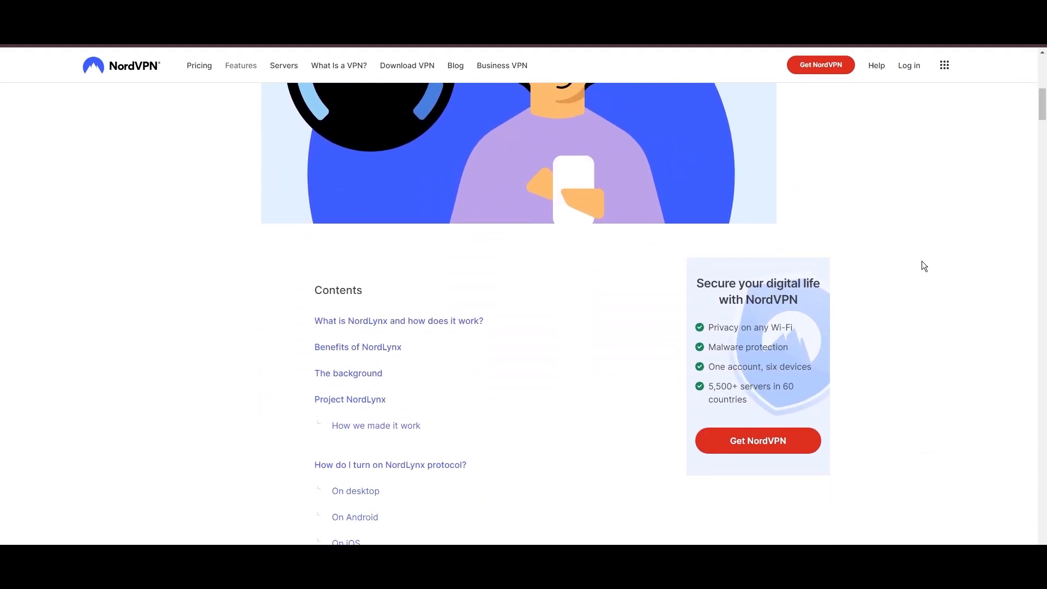
{"action": "scroll", "scroll_direction": "down", "scroll_amount": 3}
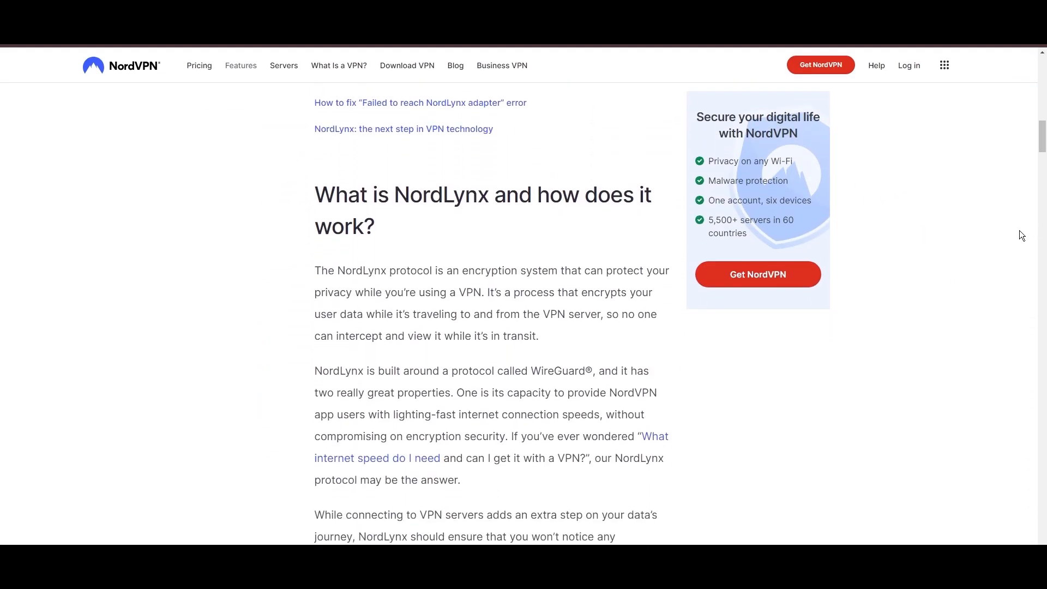
{"action": "scroll", "scroll_direction": "down", "scroll_amount": 3}
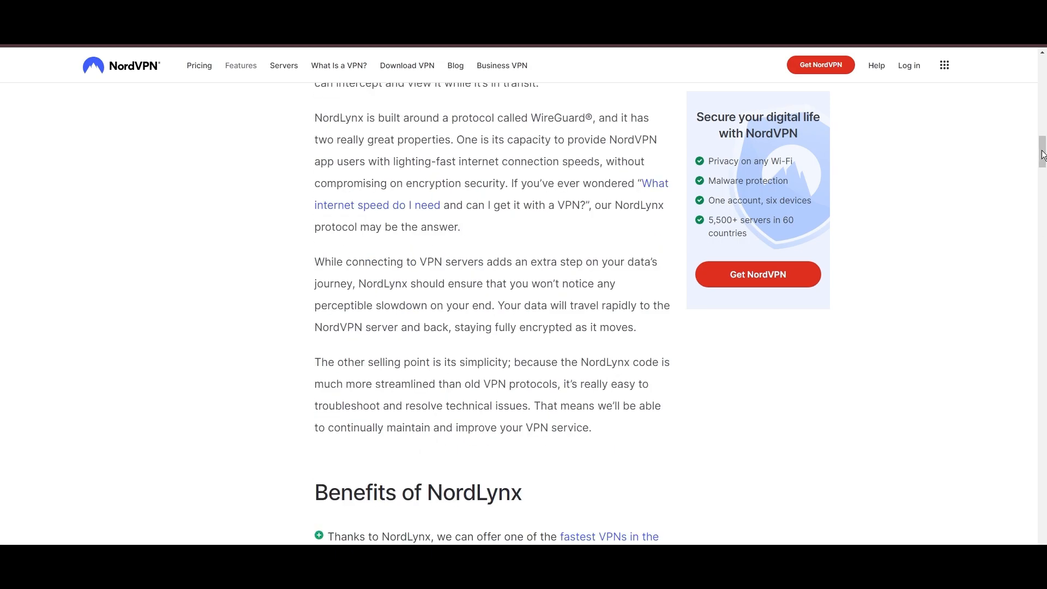
{"action": "scroll", "scroll_direction": "down", "scroll_amount": 3}
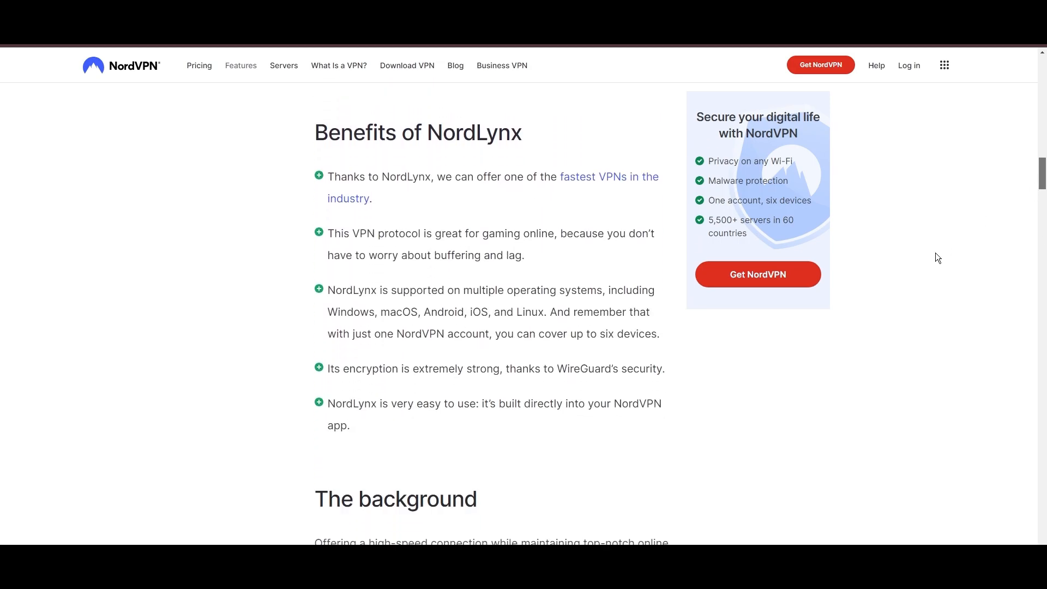
{"action": "mouse_move", "coordinate": [365, 467]}
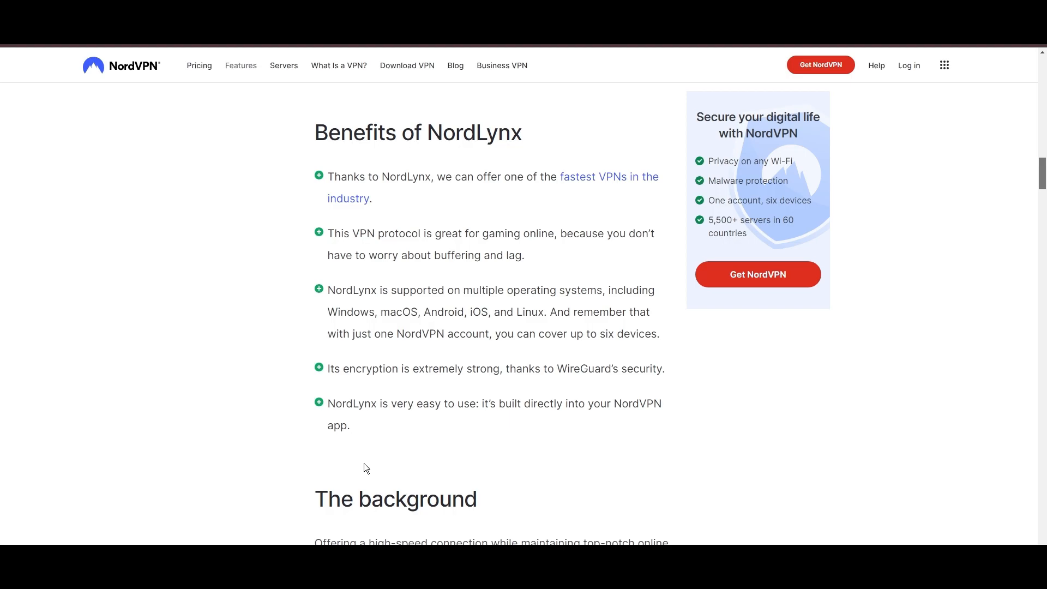
Step: Scroll the Threat Protection page down to its benefits section
{"action": "scroll", "scroll_direction": "down", "scroll_amount": 3}
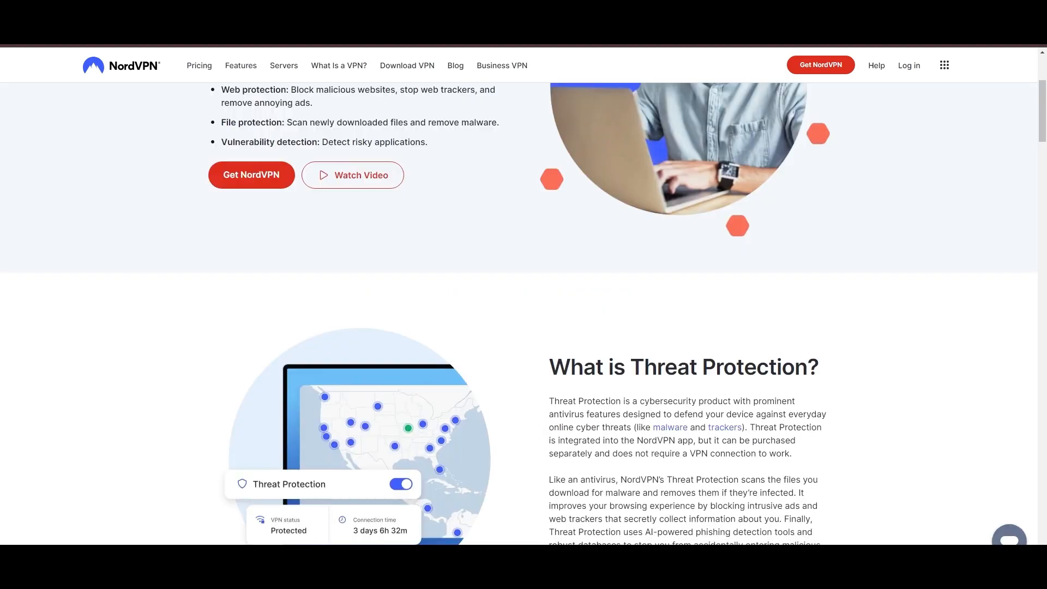
{"action": "scroll", "scroll_direction": "down", "scroll_amount": 3}
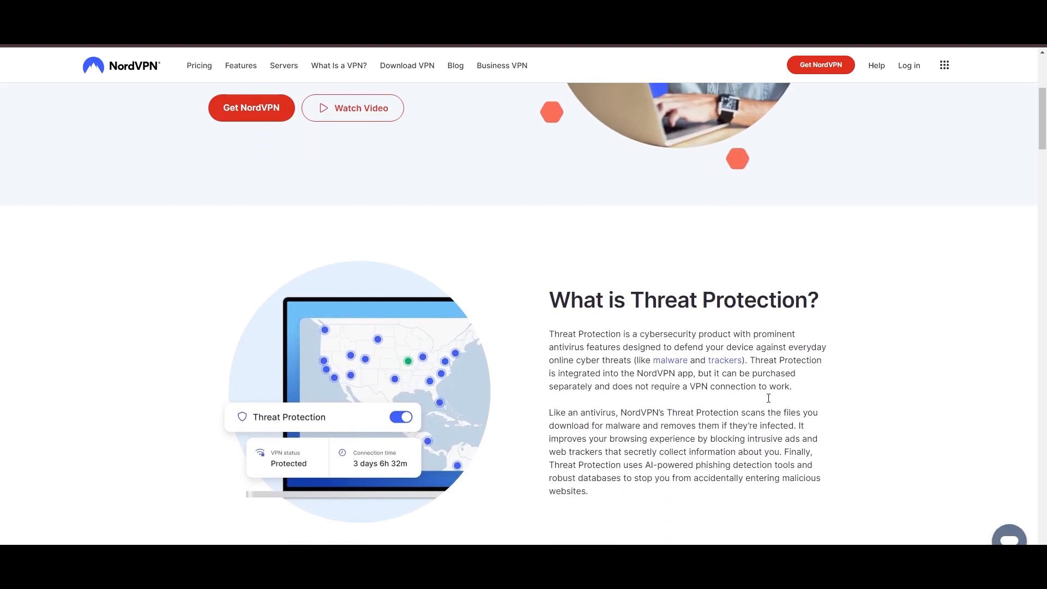
{"action": "scroll", "scroll_direction": "down", "scroll_amount": 3}
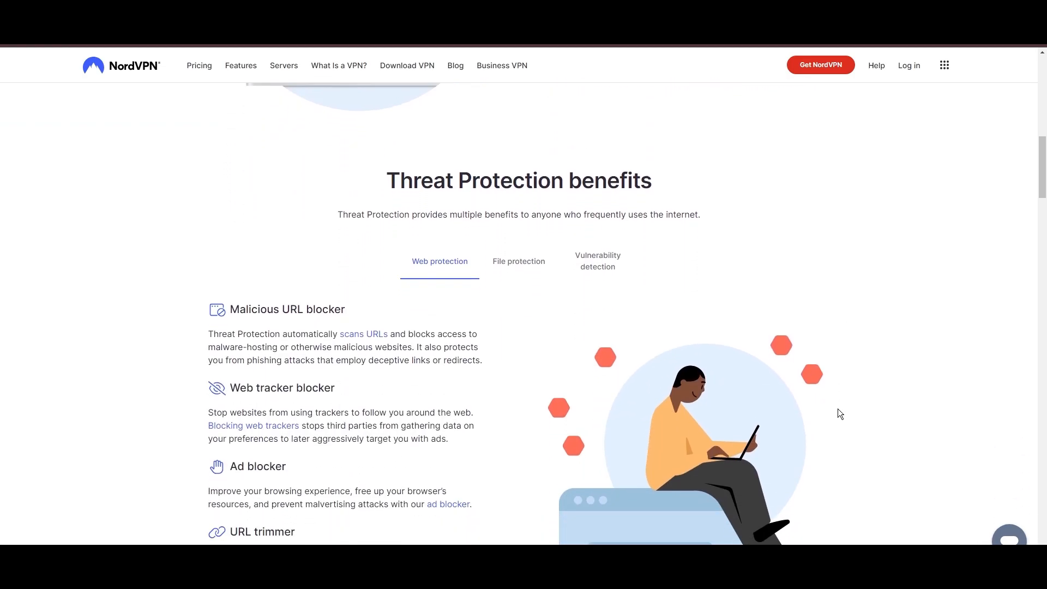
{"action": "scroll", "scroll_direction": "down", "scroll_amount": 3}
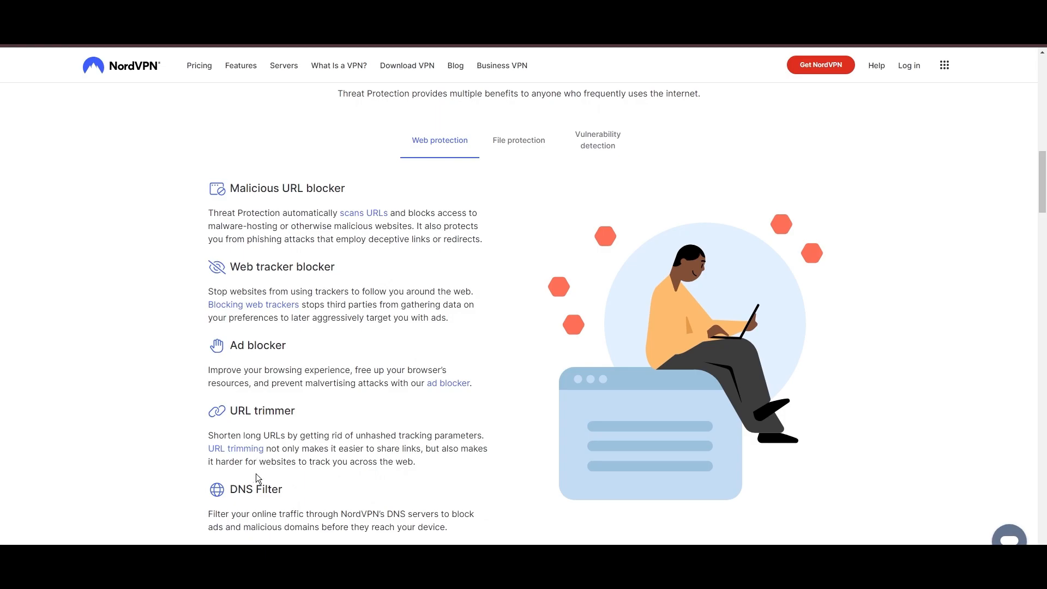
Step: Show the File protection and then Vulnerability detection benefits of Threat Protection
{"action": "left_click", "coordinate": [518, 141]}
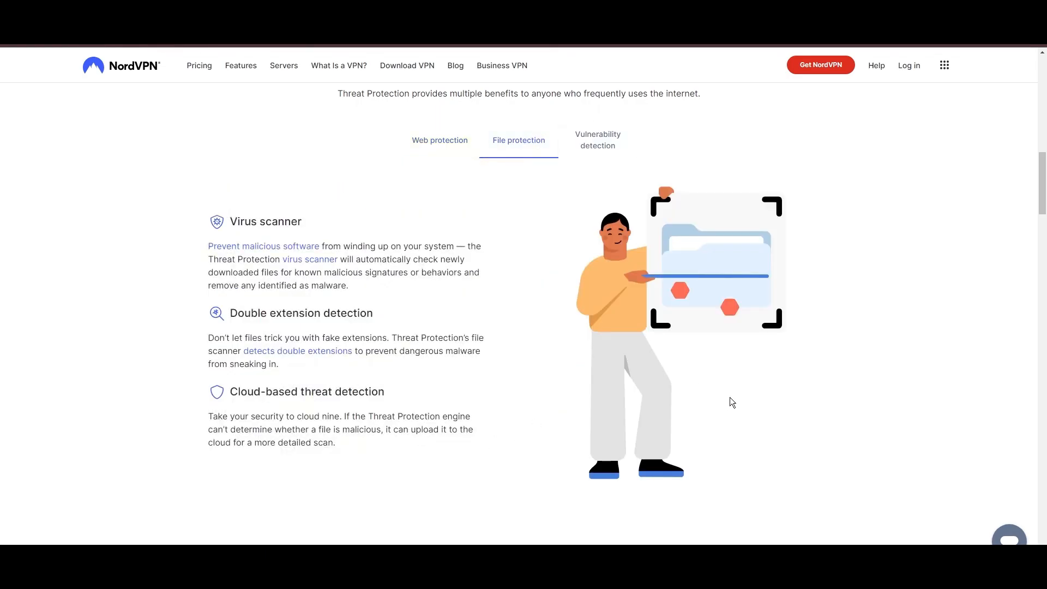
{"action": "mouse_move", "coordinate": [596, 139]}
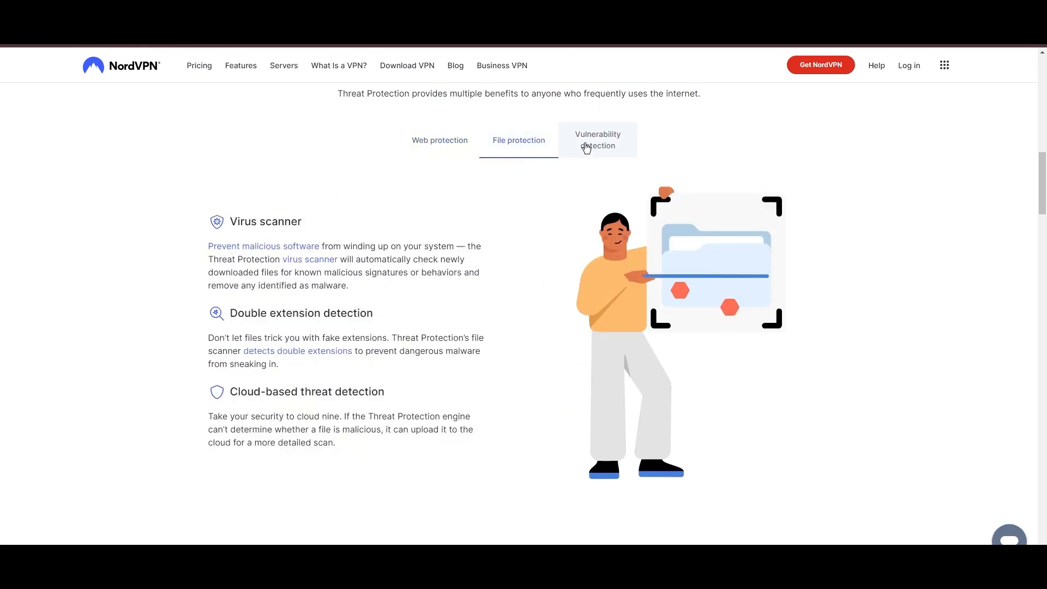
{"action": "left_click", "coordinate": [597, 139]}
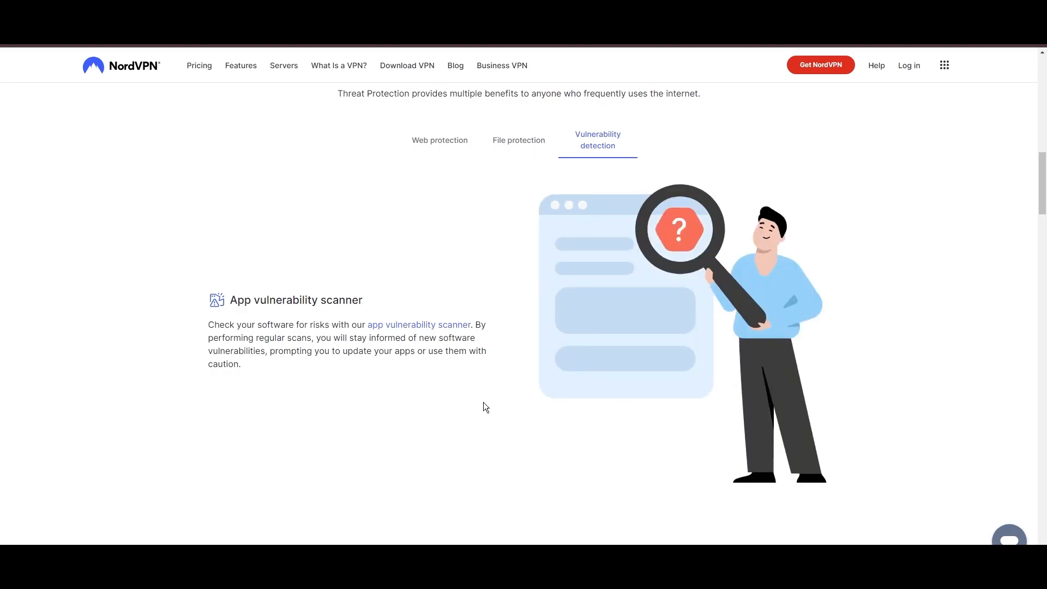
{"action": "scroll", "scroll_direction": "down", "scroll_amount": 3}
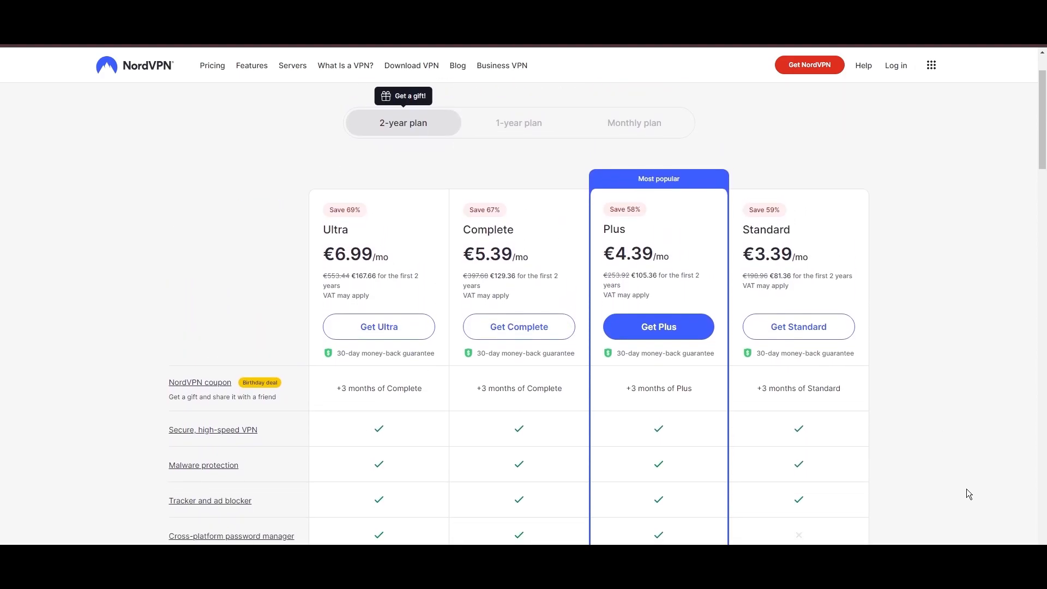
Step: Scroll through the 2-year plan comparison of Ultra, Complete, Plus and Standard
{"action": "scroll", "scroll_direction": "down", "scroll_amount": 3}
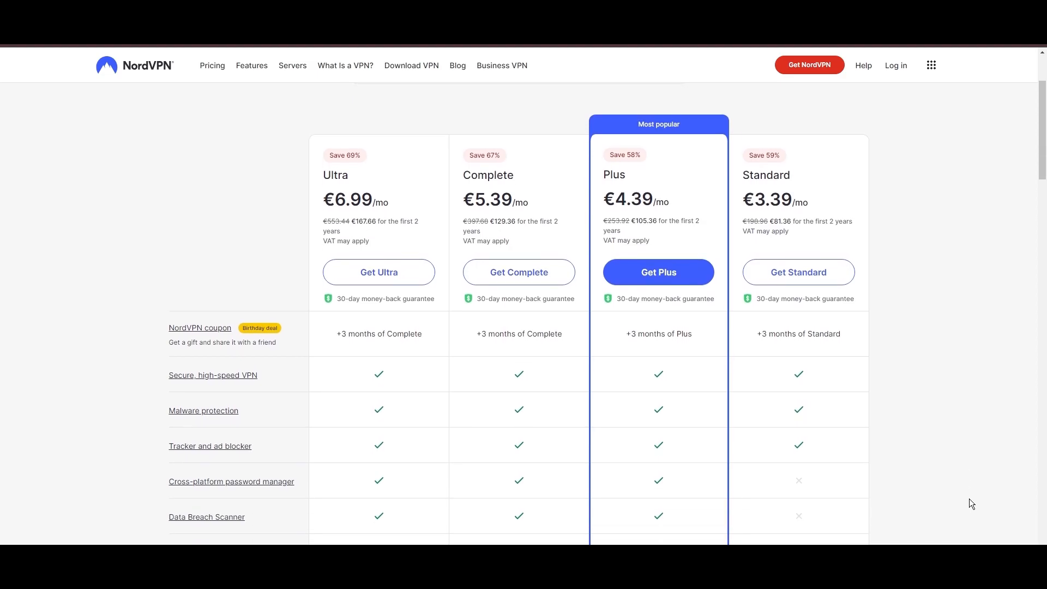
{"action": "scroll", "scroll_direction": "down", "scroll_amount": 3}
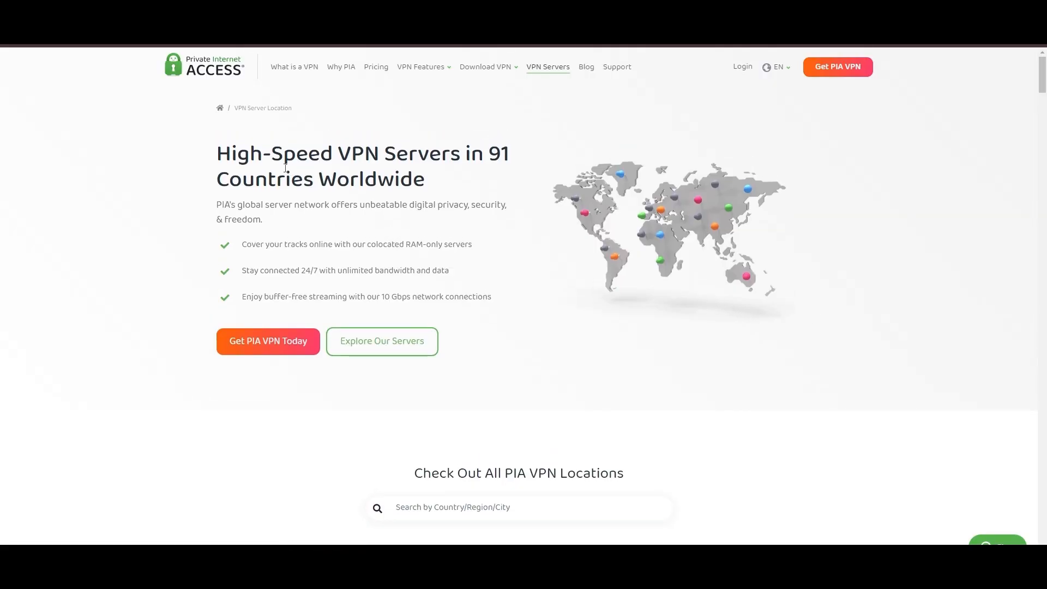
{"action": "mouse_move", "coordinate": [1021, 461]}
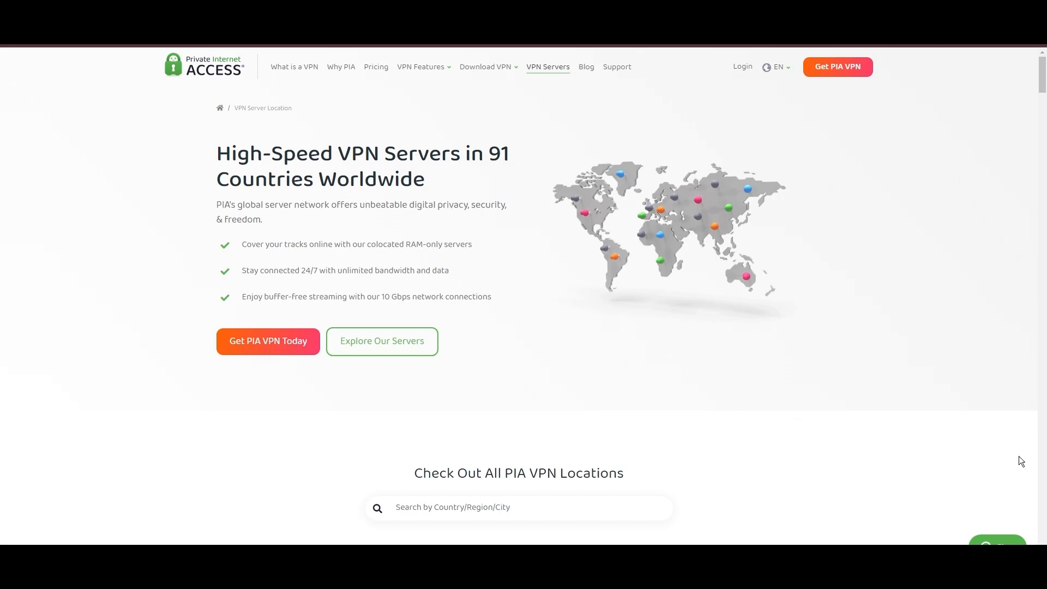
{"action": "scroll", "scroll_direction": "down", "scroll_amount": 3}
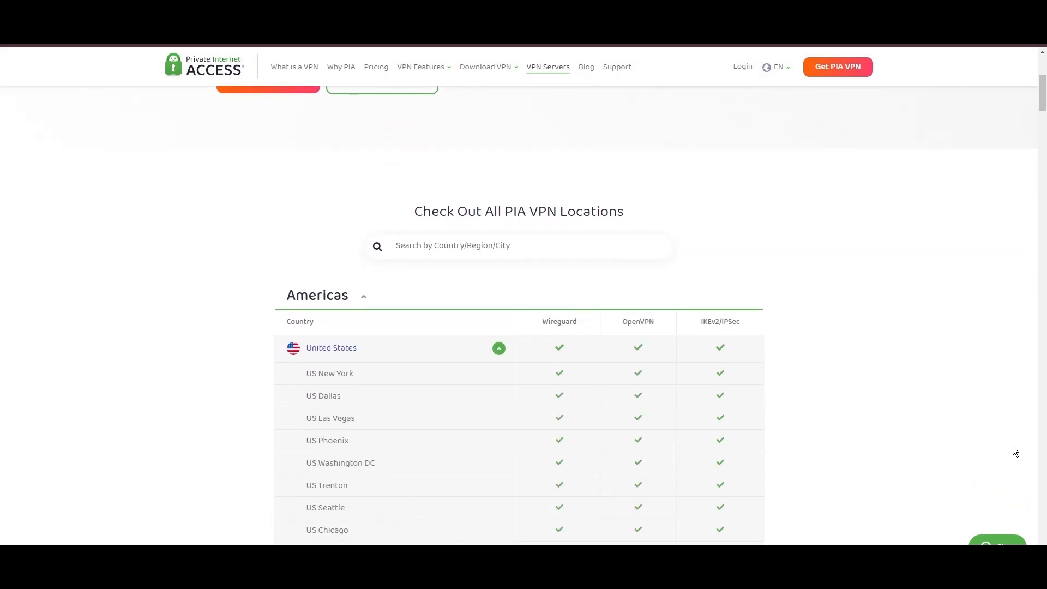
{"action": "scroll", "scroll_direction": "down", "scroll_amount": 3}
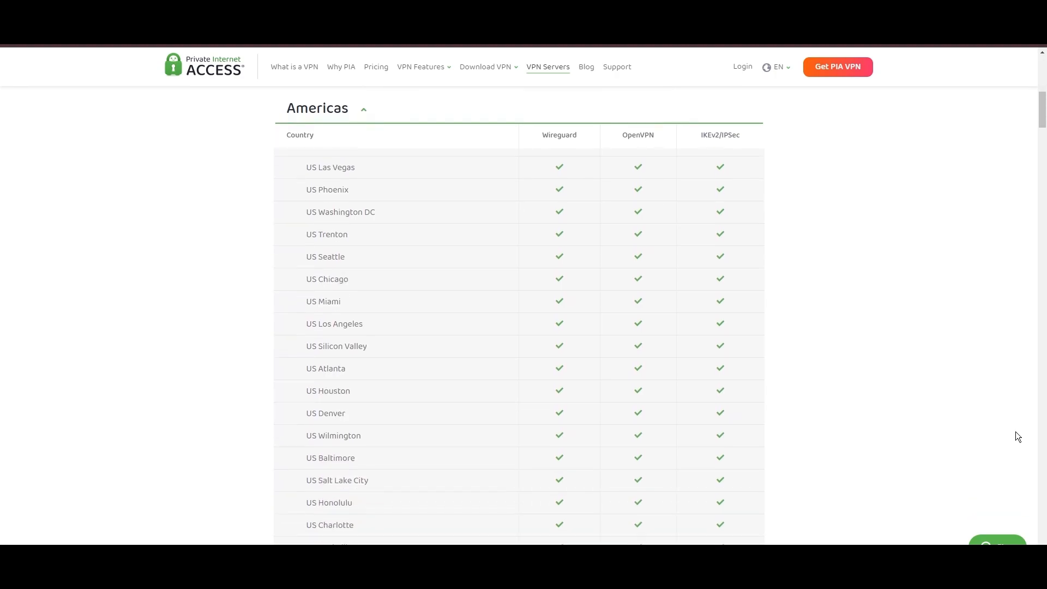
{"action": "scroll", "scroll_direction": "down", "scroll_amount": 3}
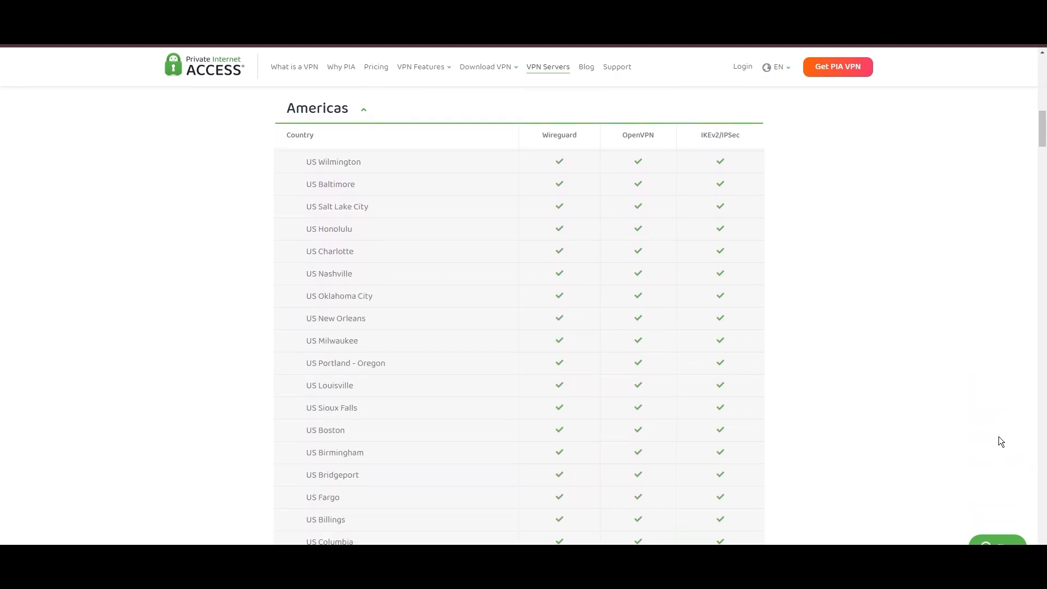
{"action": "scroll", "scroll_direction": "down", "scroll_amount": 3}
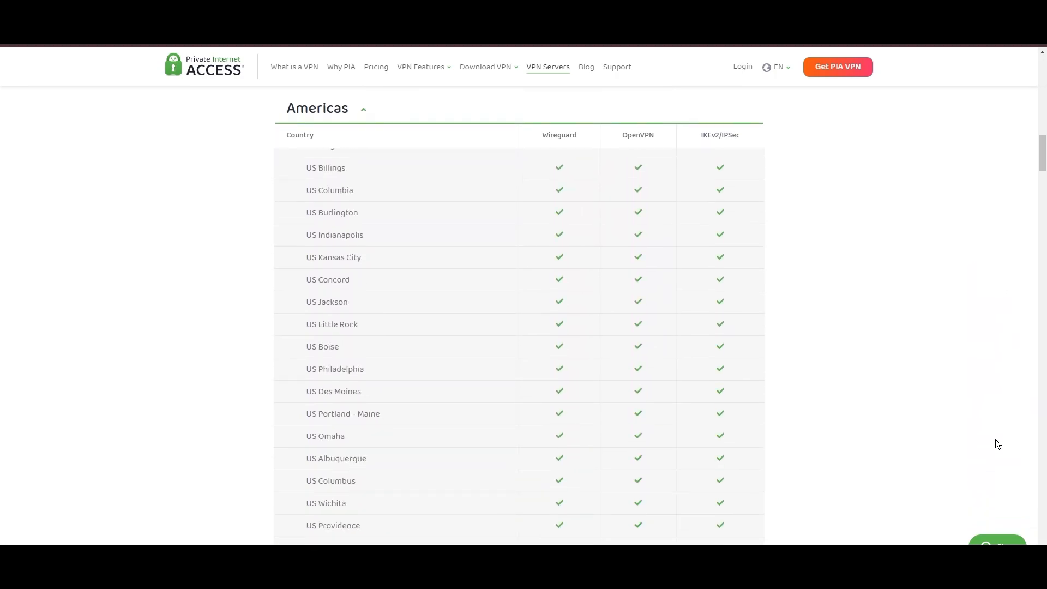
{"action": "scroll", "scroll_direction": "down", "scroll_amount": 3}
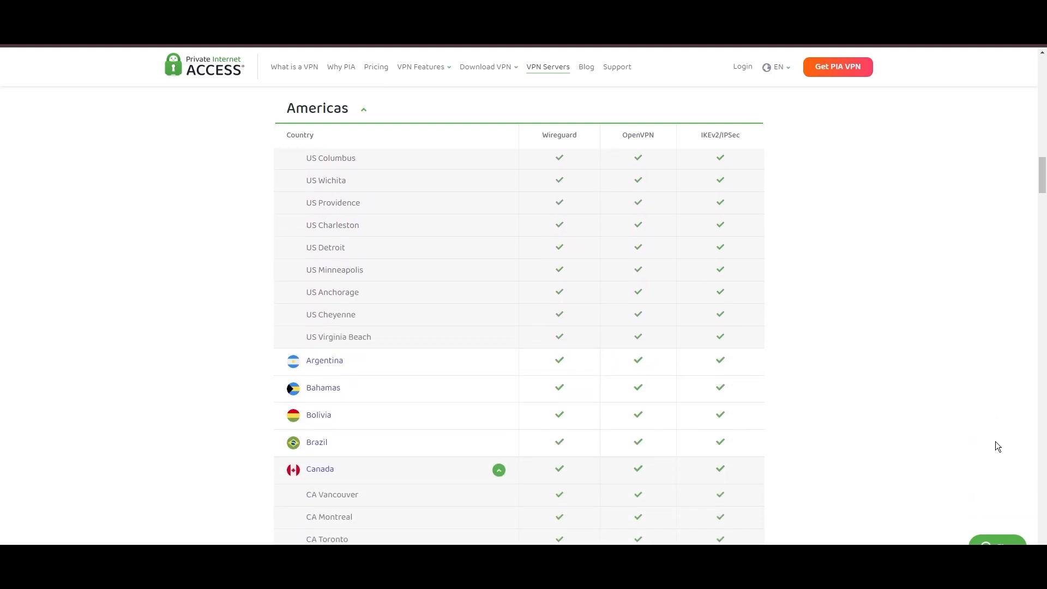
{"action": "scroll", "scroll_direction": "down", "scroll_amount": 3}
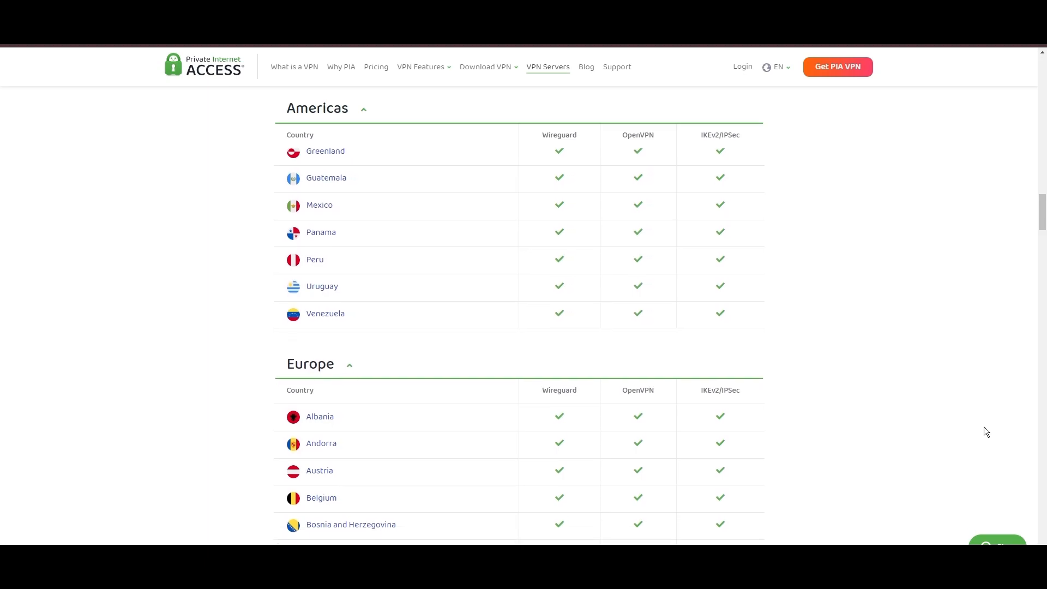
{"action": "scroll", "scroll_direction": "down", "scroll_amount": 3}
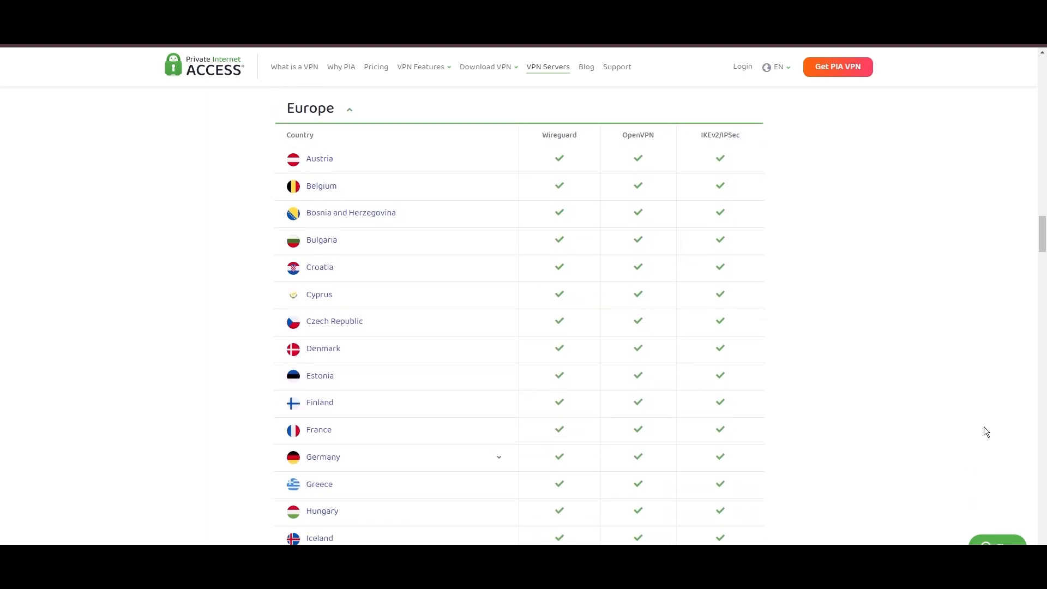
Step: Continue scrolling the server tables through Asia Pacific and the Middle East
{"action": "scroll", "scroll_direction": "down", "scroll_amount": 3}
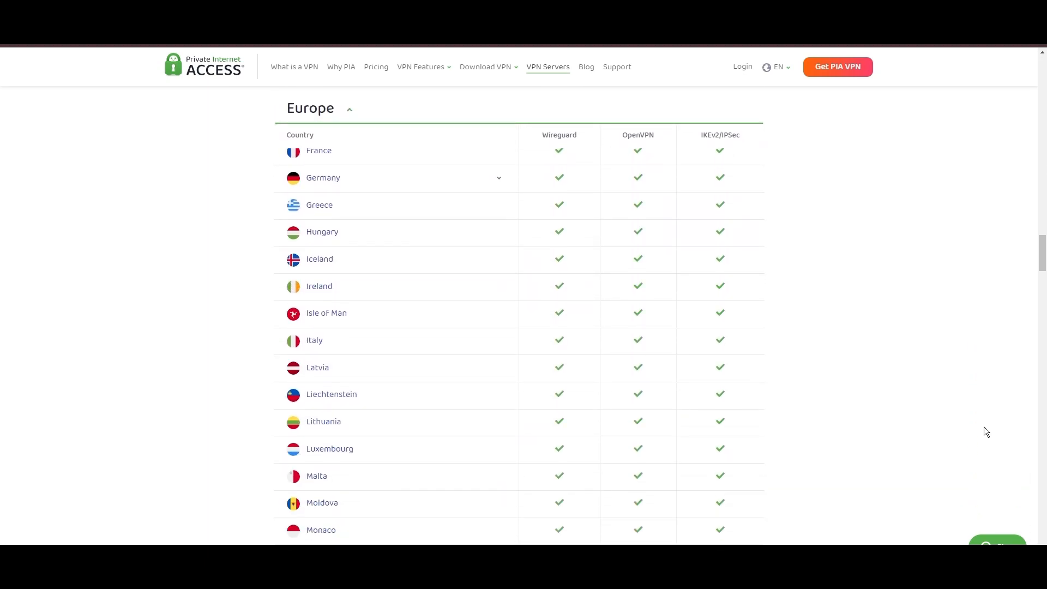
{"action": "scroll", "scroll_direction": "down", "scroll_amount": 3}
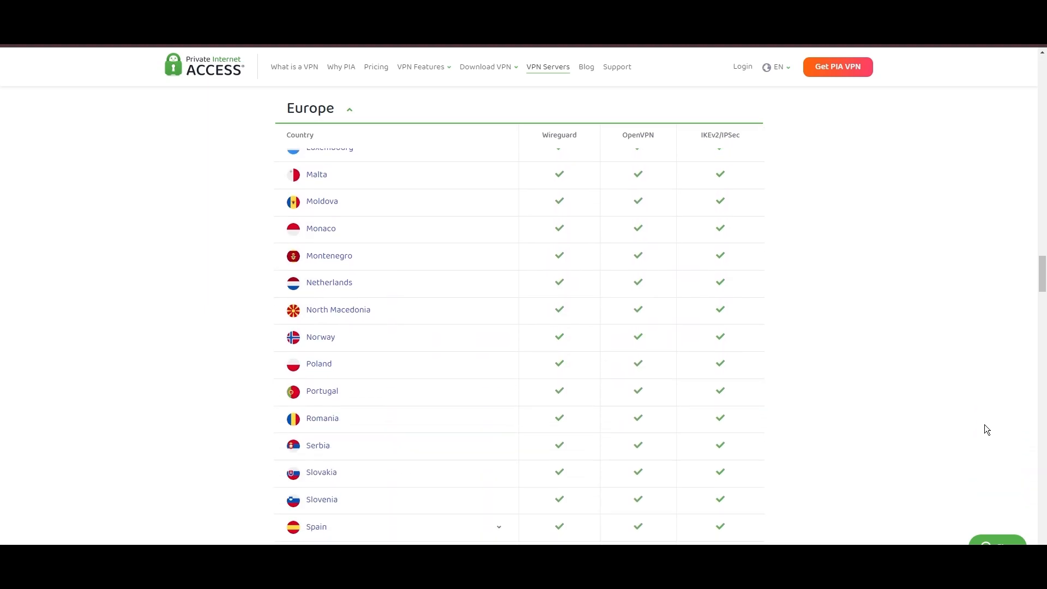
{"action": "scroll", "scroll_direction": "down", "scroll_amount": 3}
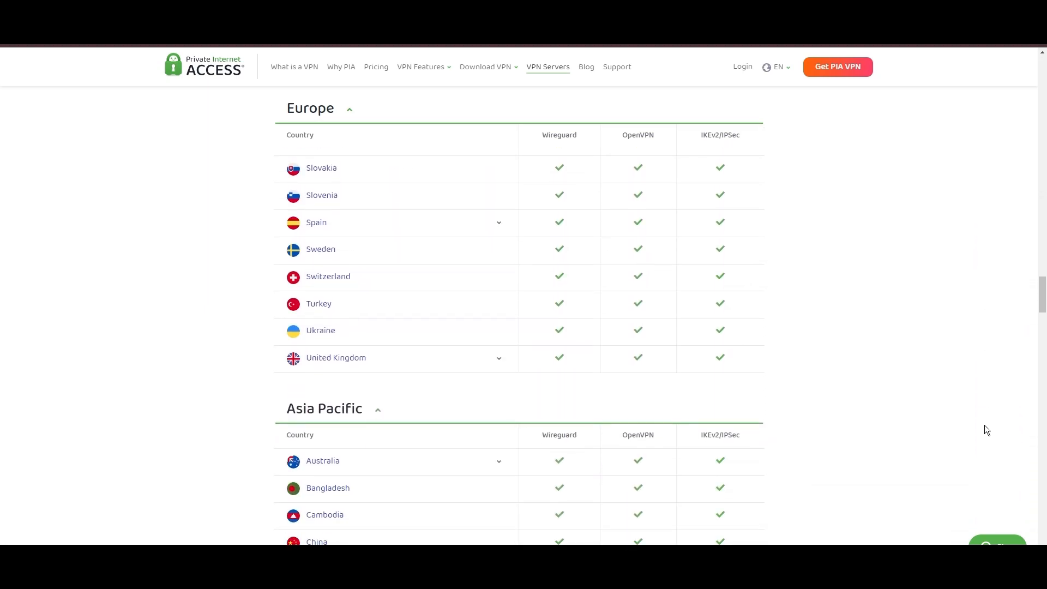
{"action": "scroll", "scroll_direction": "down", "scroll_amount": 3}
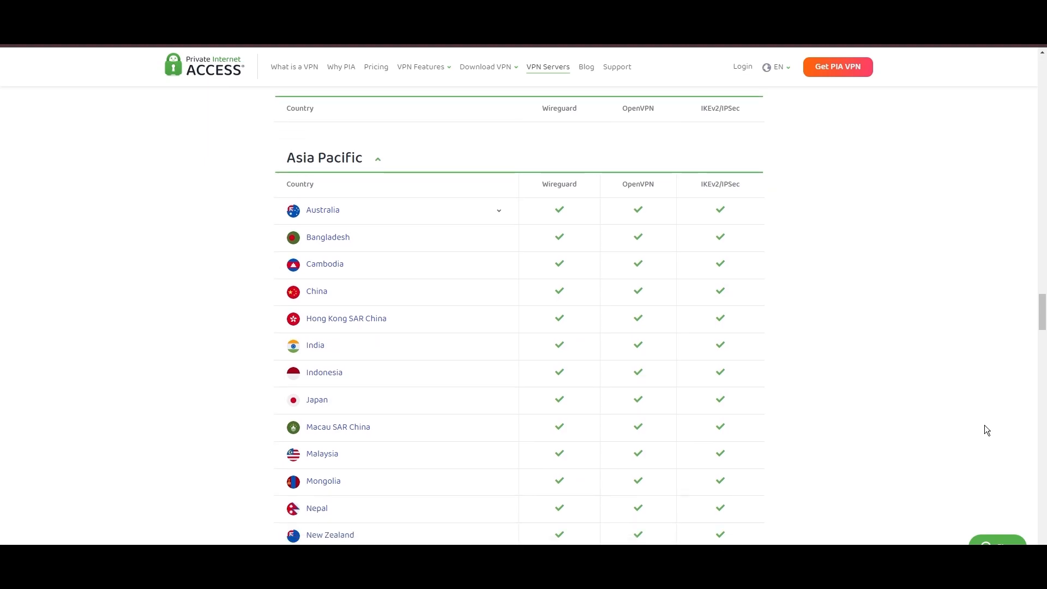
{"action": "scroll", "scroll_direction": "down", "scroll_amount": 3}
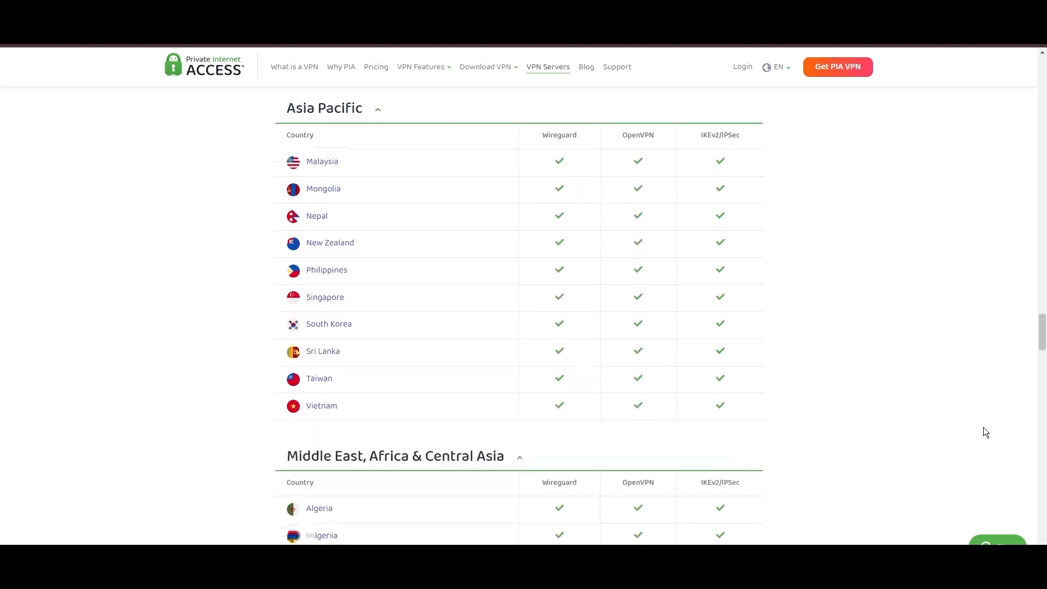
{"action": "scroll", "scroll_direction": "down", "scroll_amount": 3}
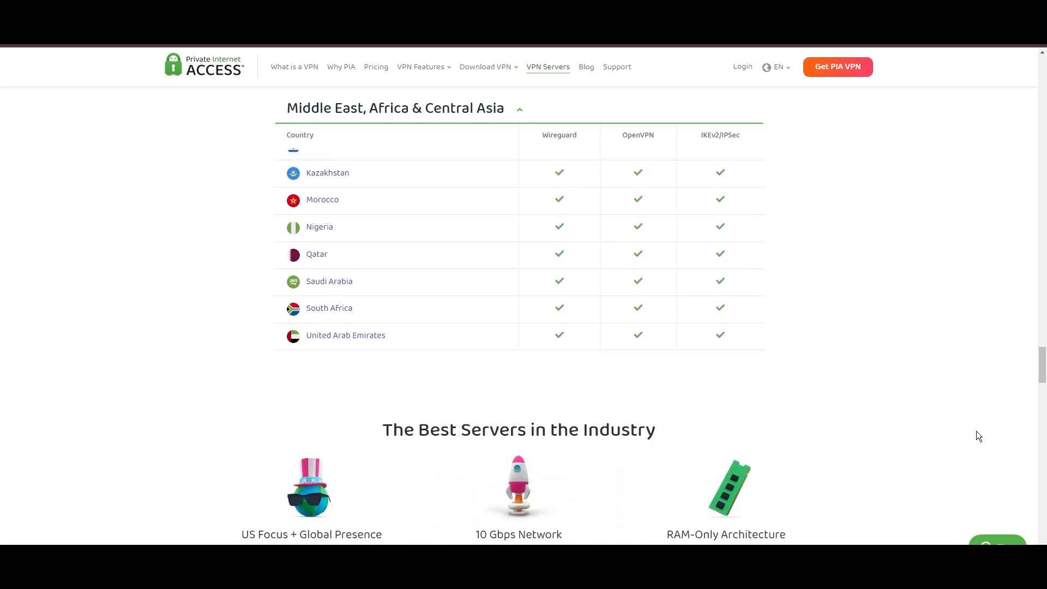
{"action": "scroll", "scroll_direction": "down", "scroll_amount": 3}
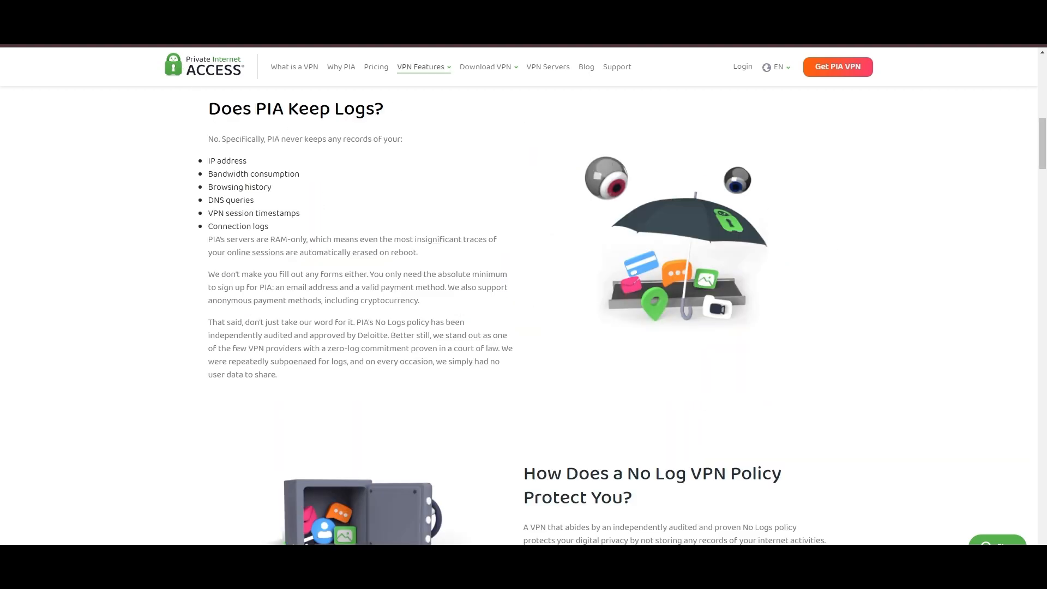
{"action": "mouse_move", "coordinate": [159, 207]}
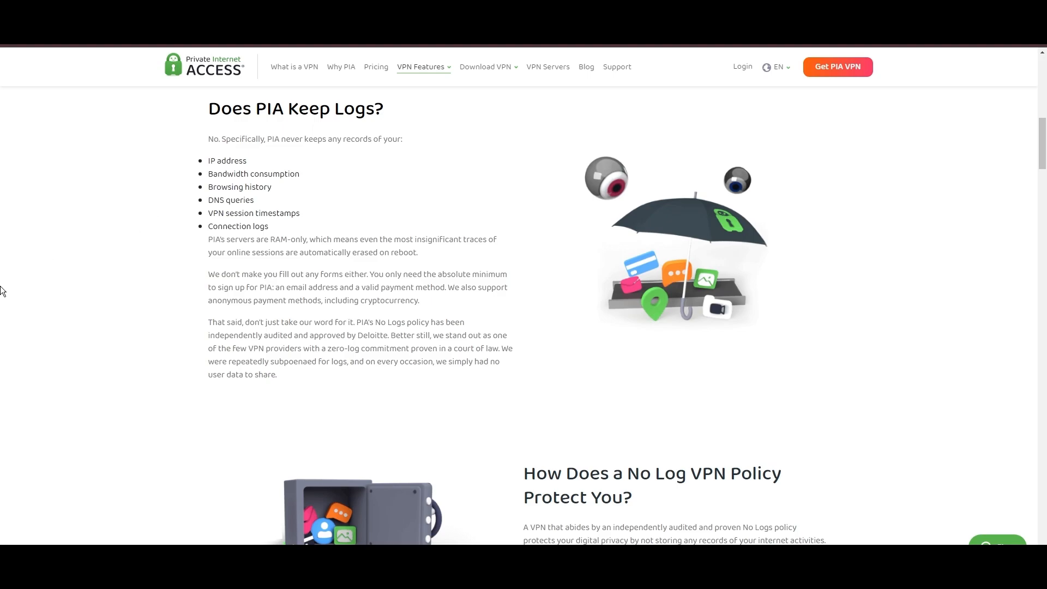
{"action": "mouse_move", "coordinate": [5, 288]}
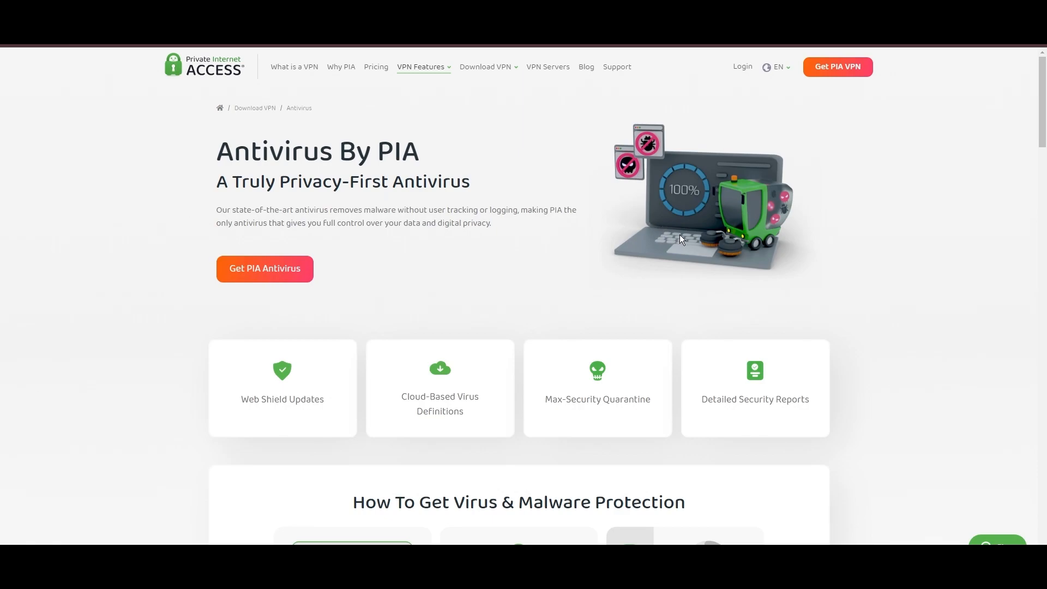
{"action": "mouse_move", "coordinate": [558, 263]}
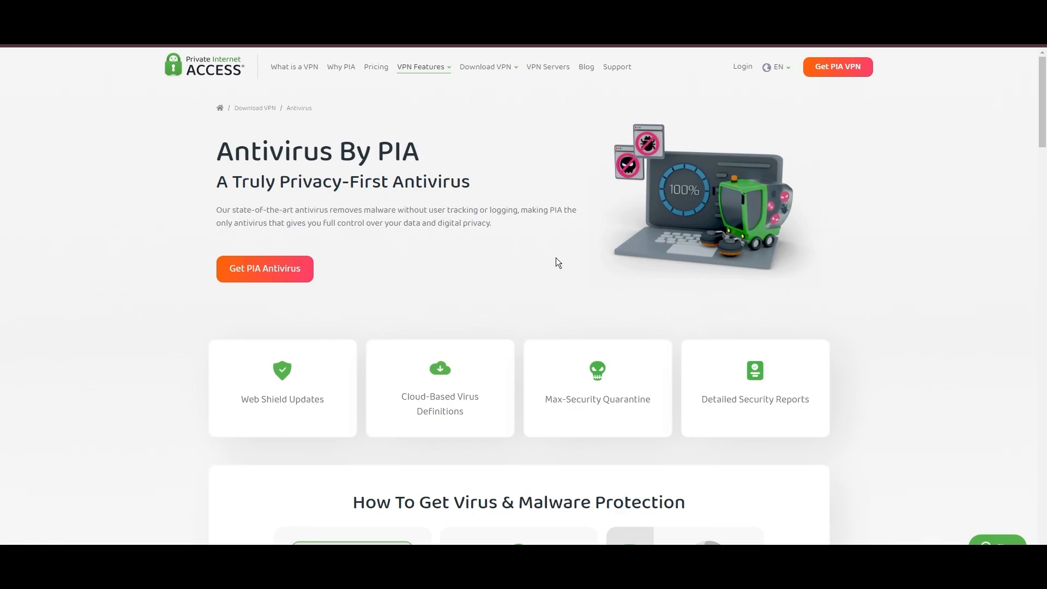
{"action": "mouse_move", "coordinate": [583, 280]}
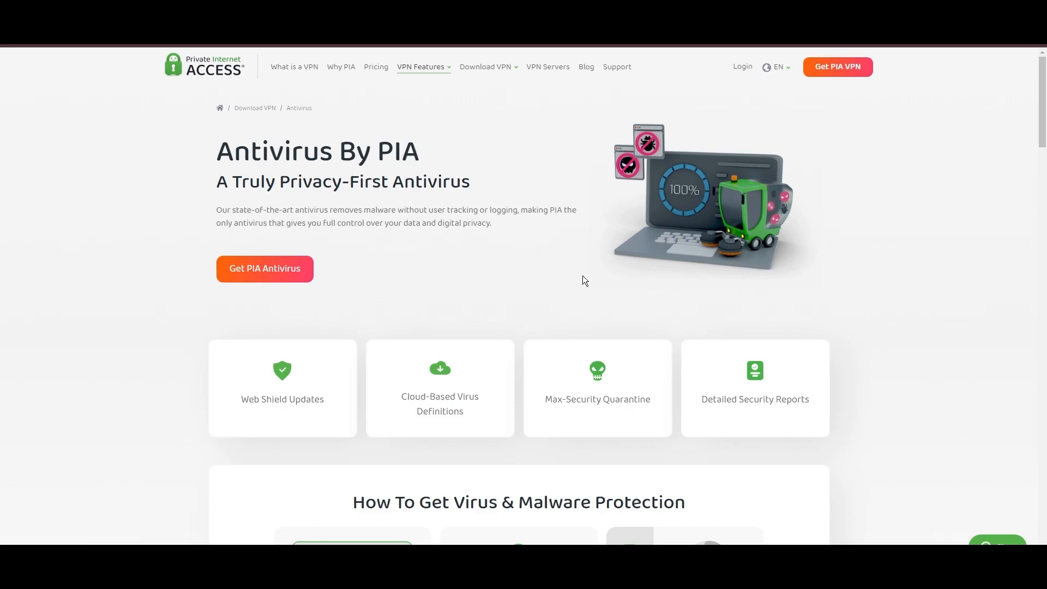
{"action": "mouse_move", "coordinate": [762, 194]}
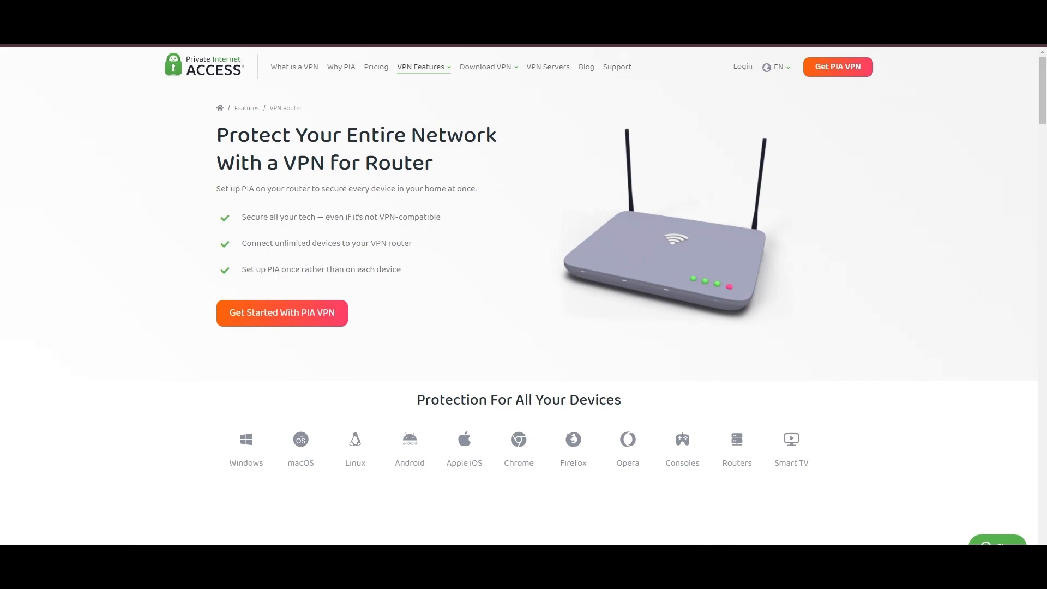
{"action": "mouse_move", "coordinate": [699, 205]}
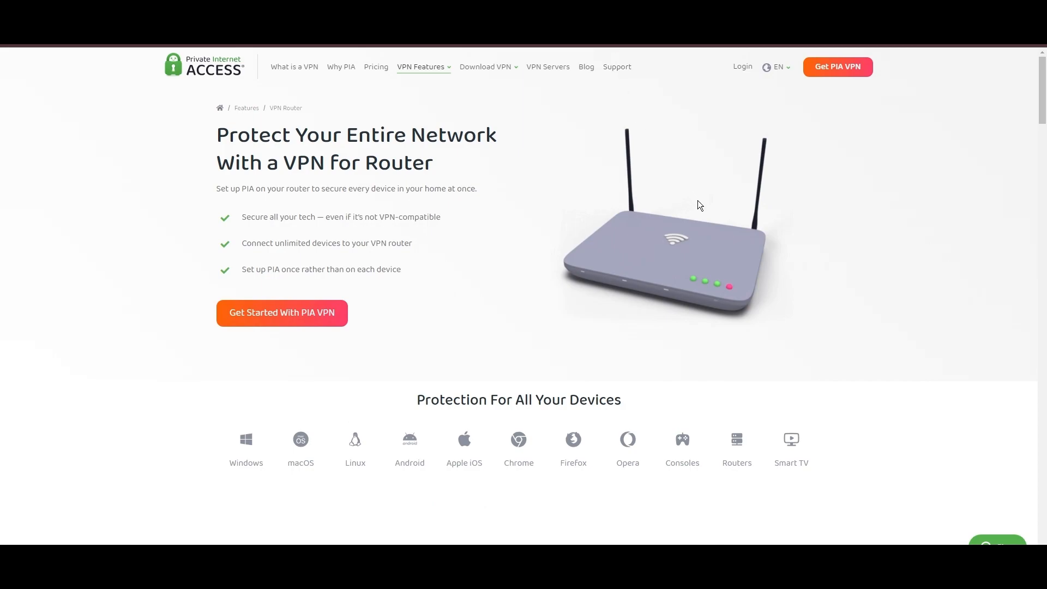
{"action": "mouse_move", "coordinate": [739, 256]}
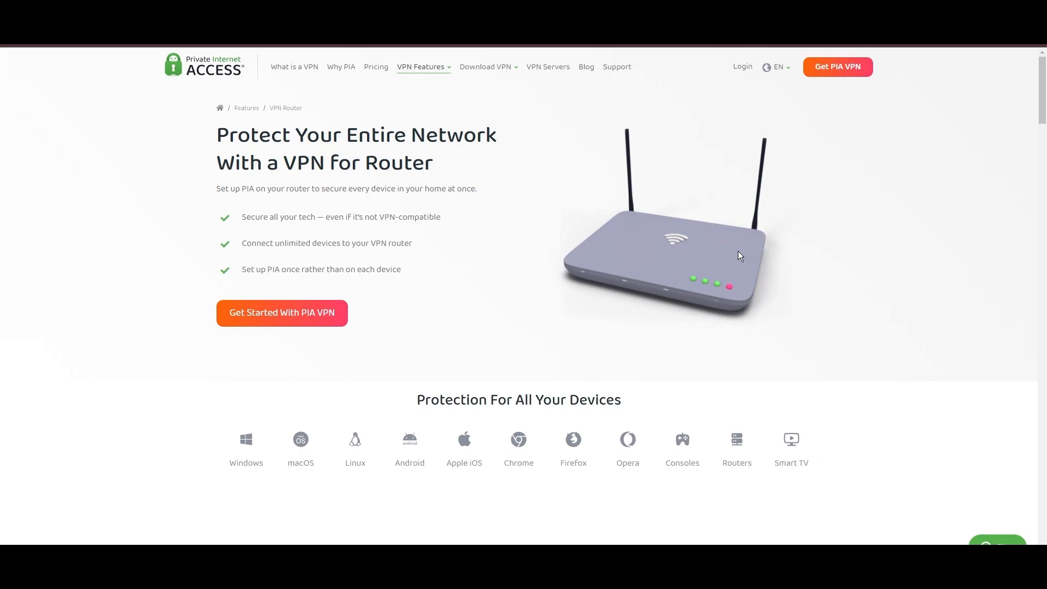
Step: Scroll the VPN for Router page, then go to PIA's subscription plans and prices page
{"action": "scroll", "scroll_direction": "down", "scroll_amount": 3}
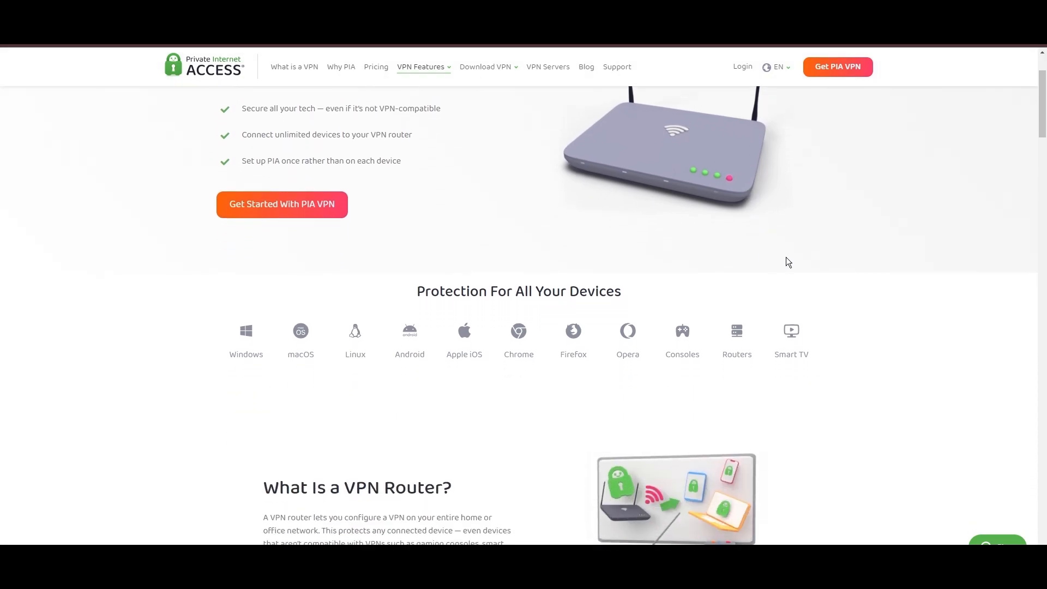
{"action": "scroll", "scroll_direction": "down", "scroll_amount": 3}
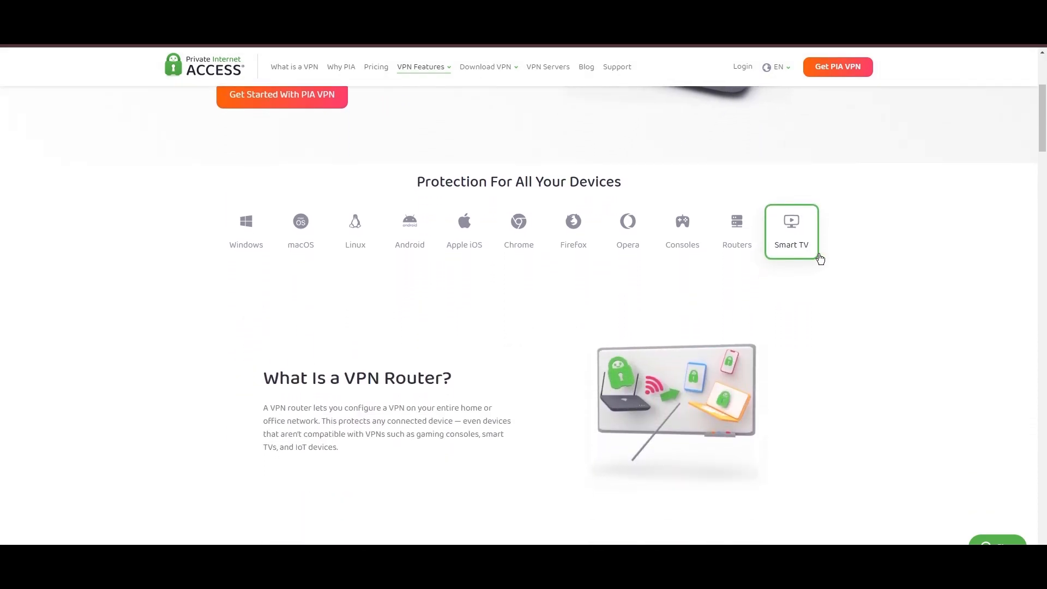
{"action": "scroll", "scroll_direction": "down", "scroll_amount": 3}
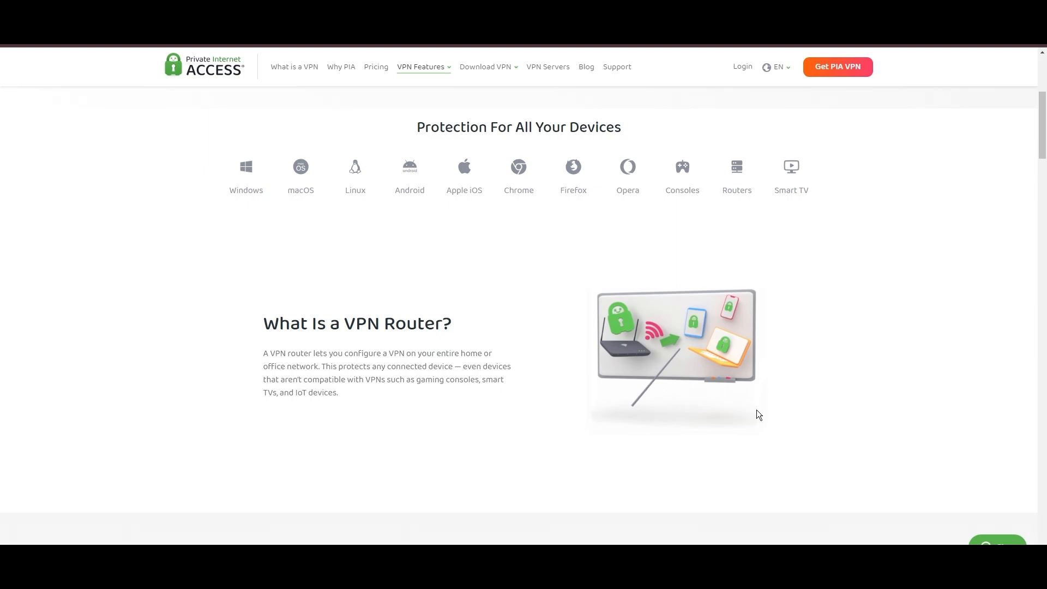
{"action": "left_click", "coordinate": [376, 67]}
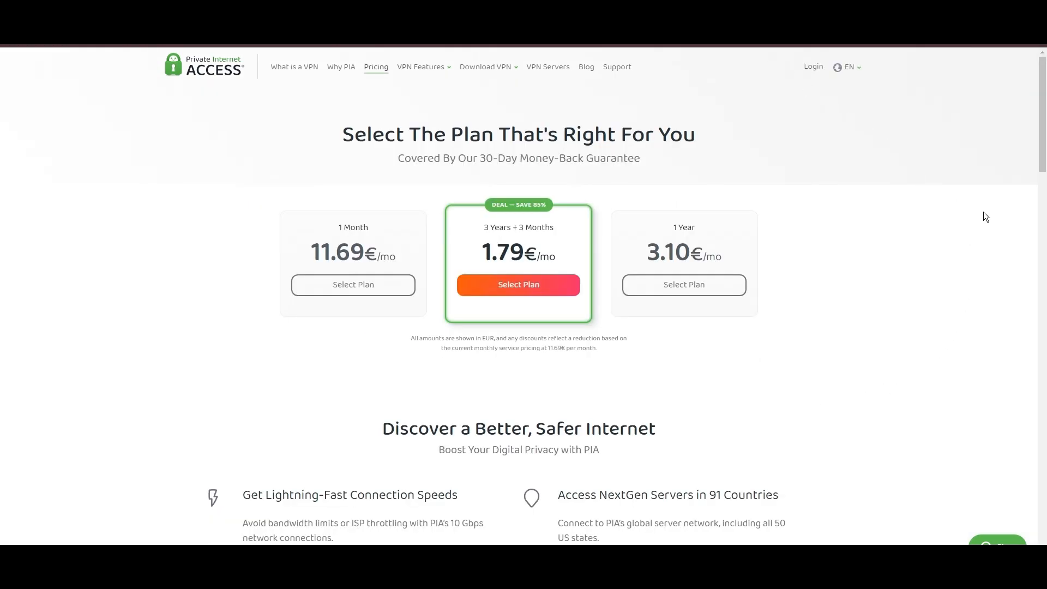
{"action": "mouse_move", "coordinate": [454, 247]}
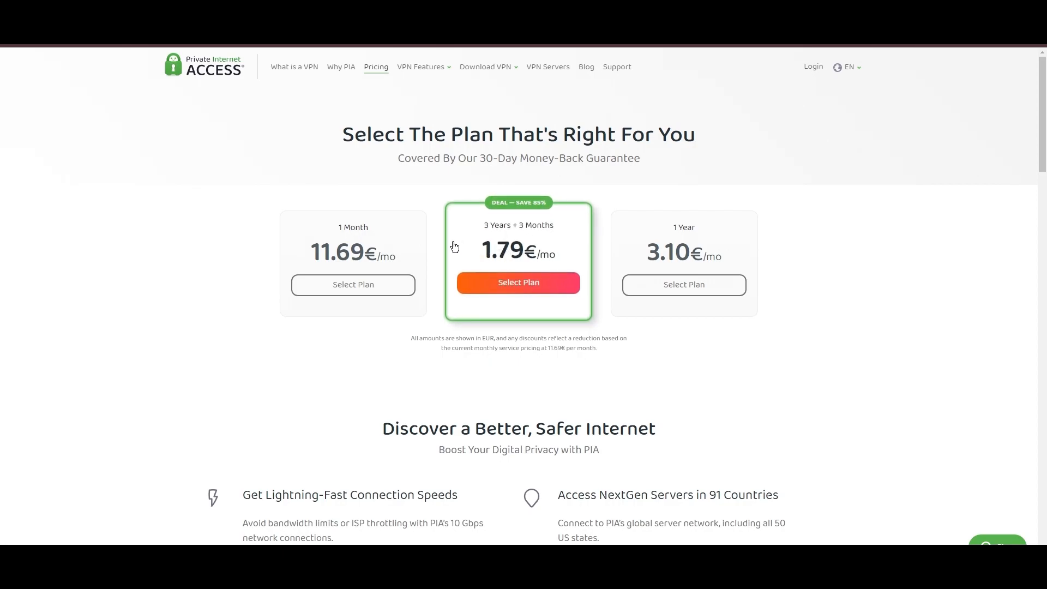
{"action": "mouse_move", "coordinate": [518, 209]}
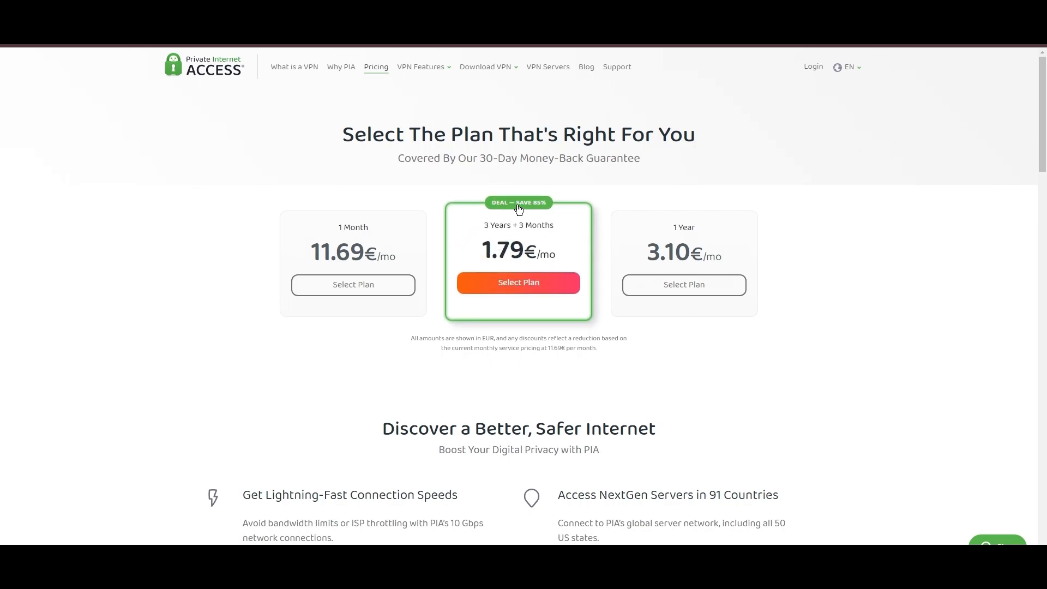
{"action": "mouse_move", "coordinate": [775, 402]}
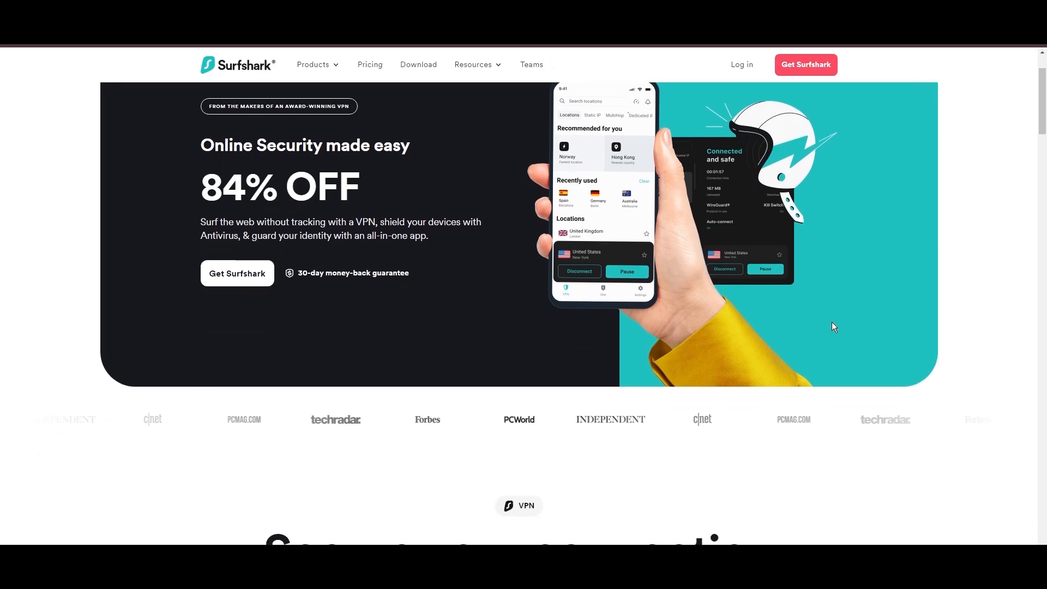
Step: Scroll the Surfshark homepage down through its VPN features section
{"action": "scroll", "scroll_direction": "down", "scroll_amount": 3}
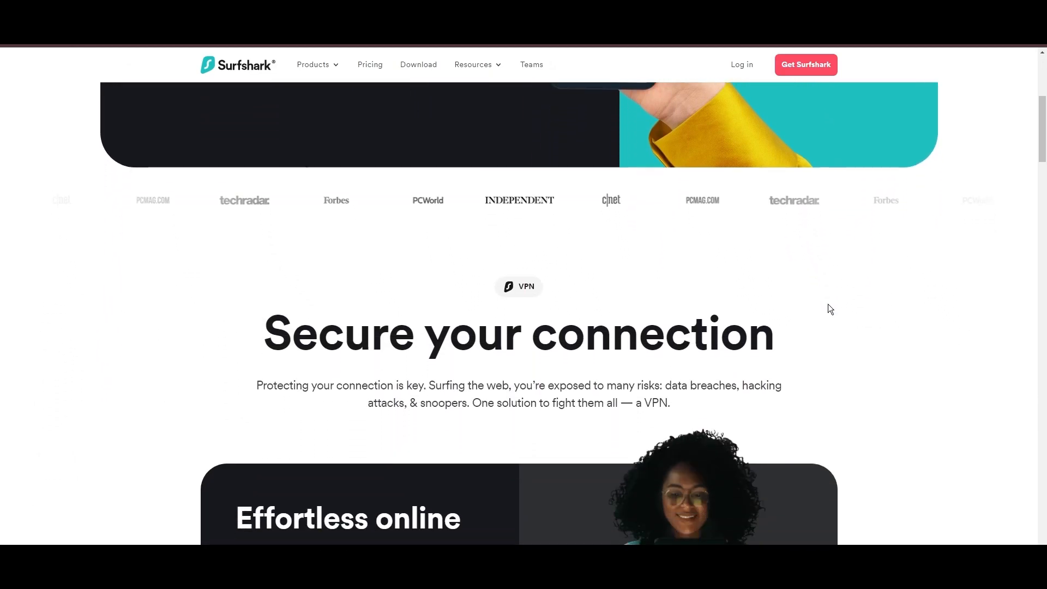
{"action": "scroll", "scroll_direction": "down", "scroll_amount": 3}
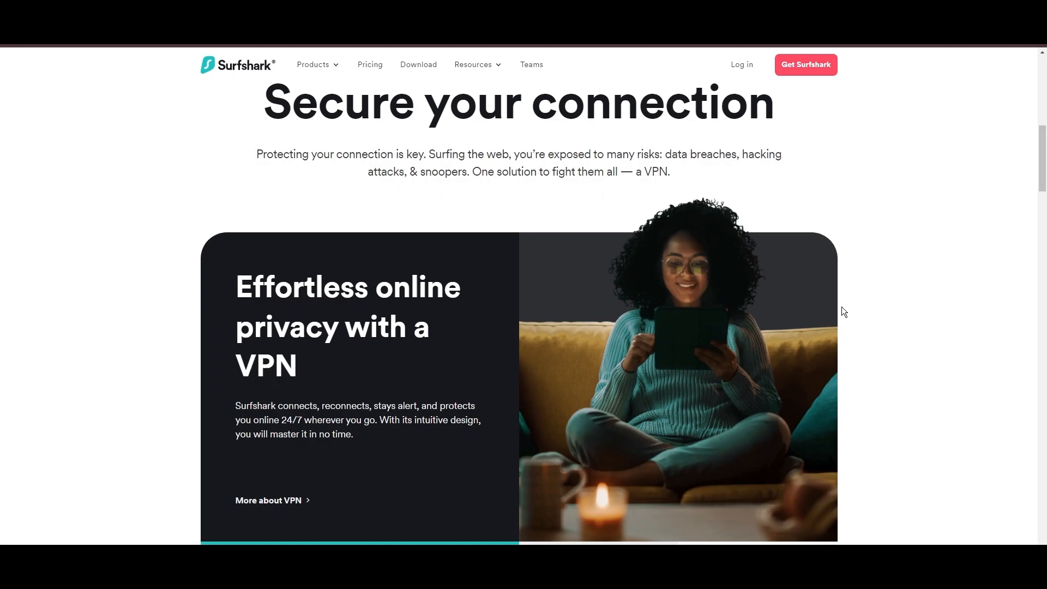
{"action": "scroll", "scroll_direction": "down", "scroll_amount": 3}
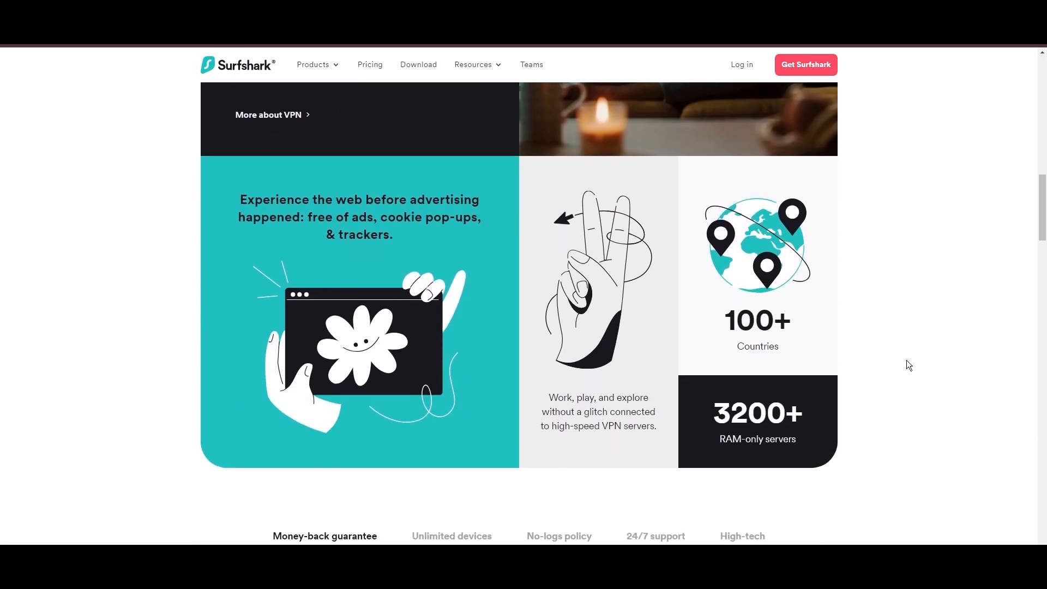
{"action": "scroll", "scroll_direction": "down", "scroll_amount": 3}
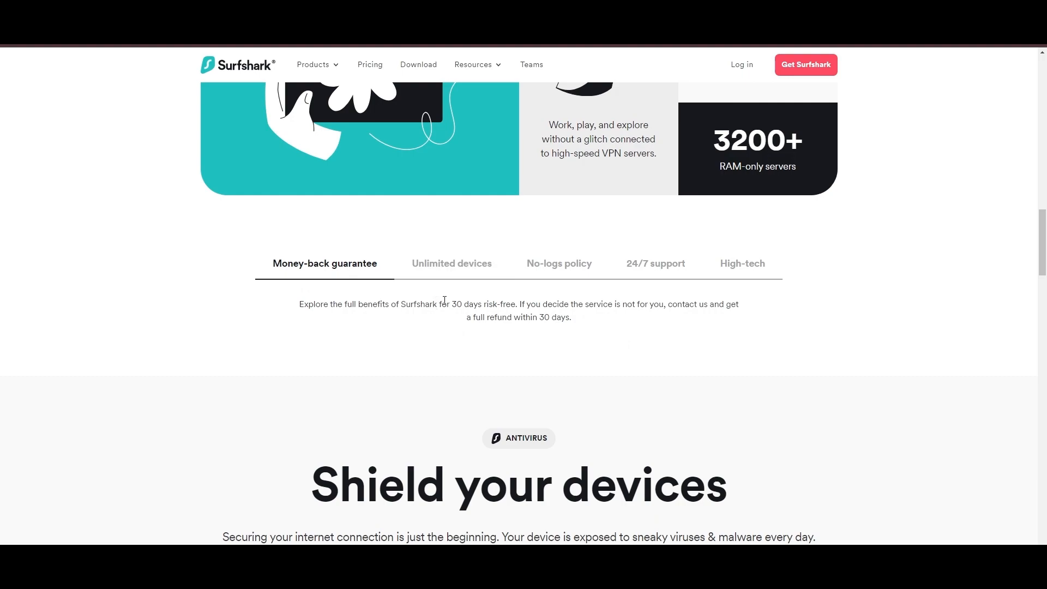
Step: Show the Unlimited devices and 24/7 support feature descriptions, then go to the Surfshark pricing page
{"action": "left_click_drag", "start_coordinate": [451, 304], "coordinate": [515, 304]}
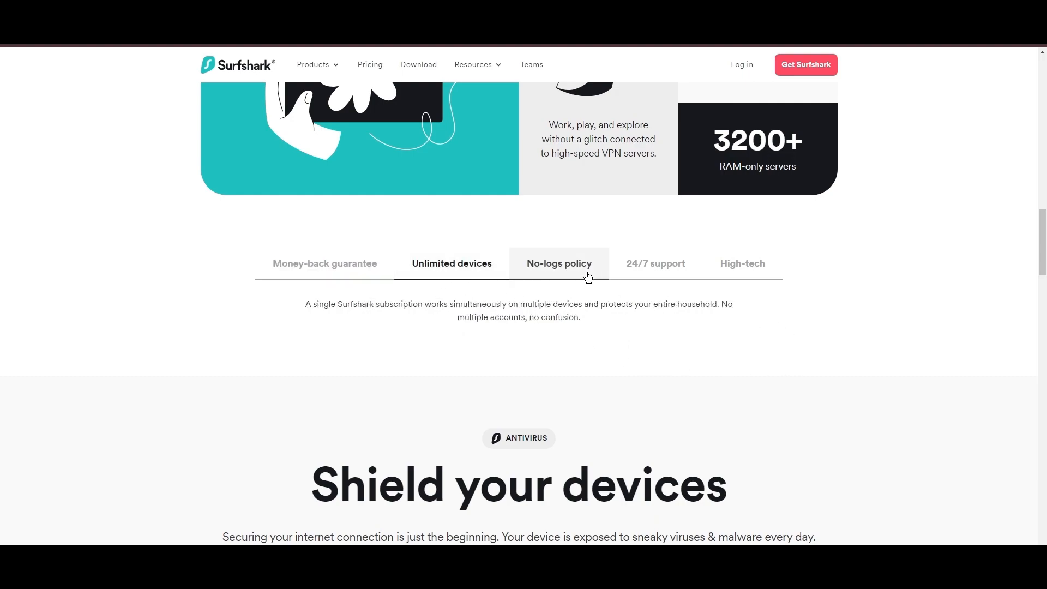
{"action": "left_click", "coordinate": [654, 263]}
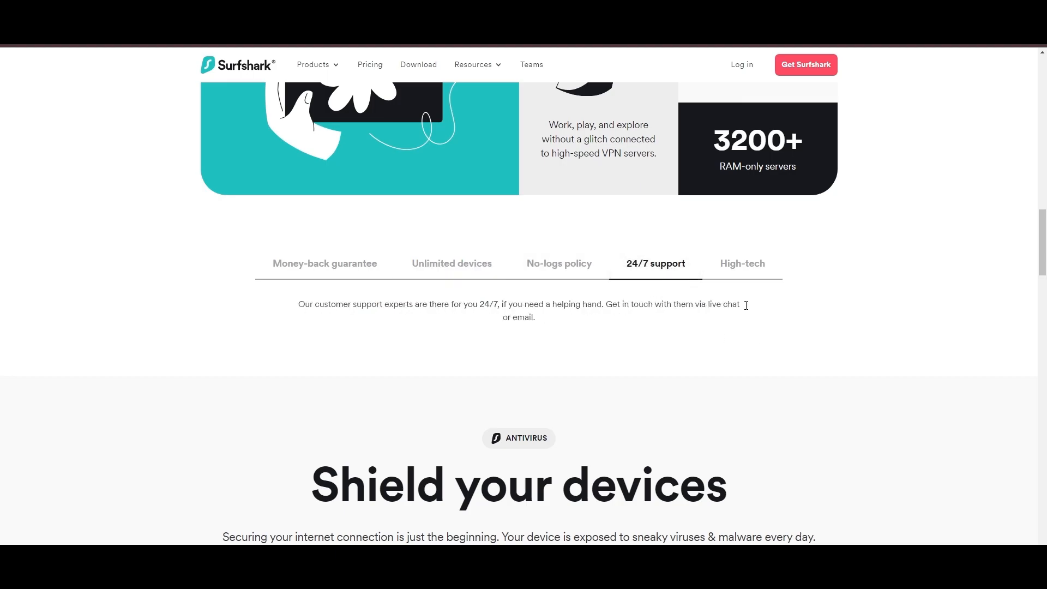
{"action": "left_click", "coordinate": [742, 262]}
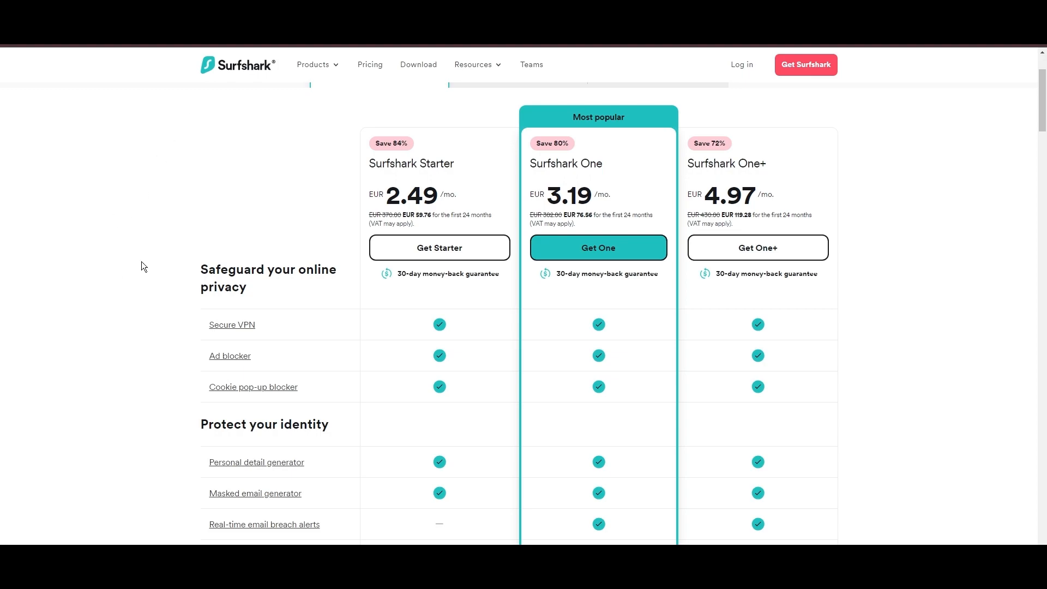
{"action": "mouse_move", "coordinate": [414, 316]}
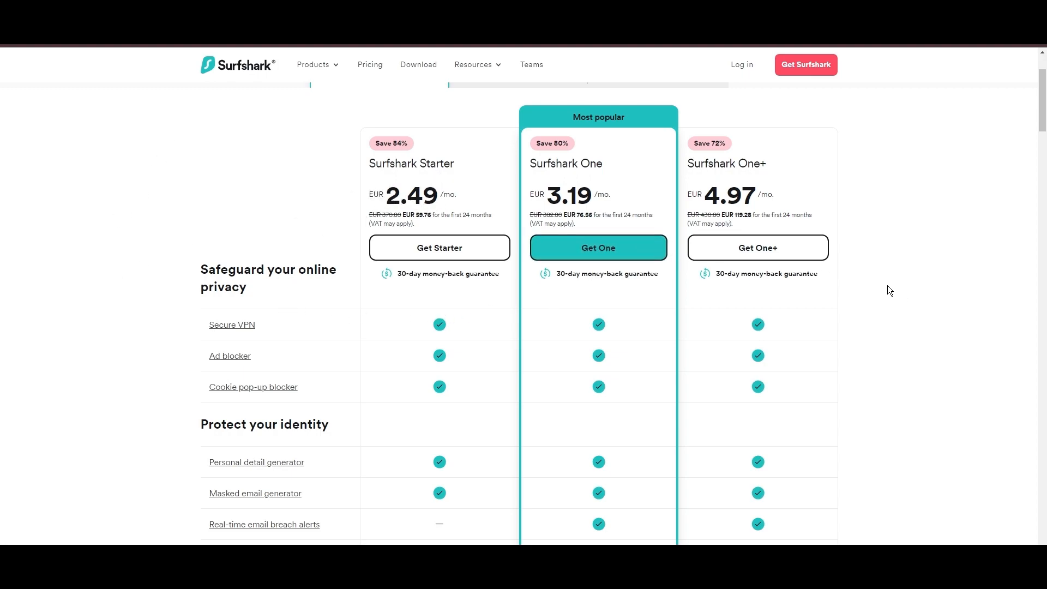
Step: Scroll the pricing page on the way to Surfshark's VPN servers page
{"action": "scroll", "scroll_direction": "down", "scroll_amount": 3}
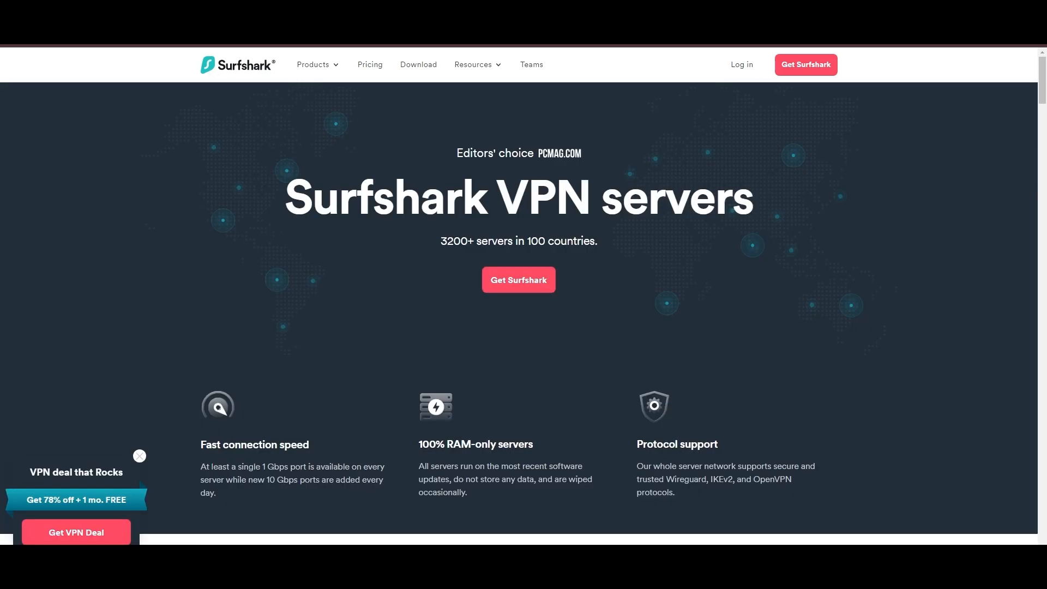
{"action": "scroll", "scroll_direction": "down", "scroll_amount": 3}
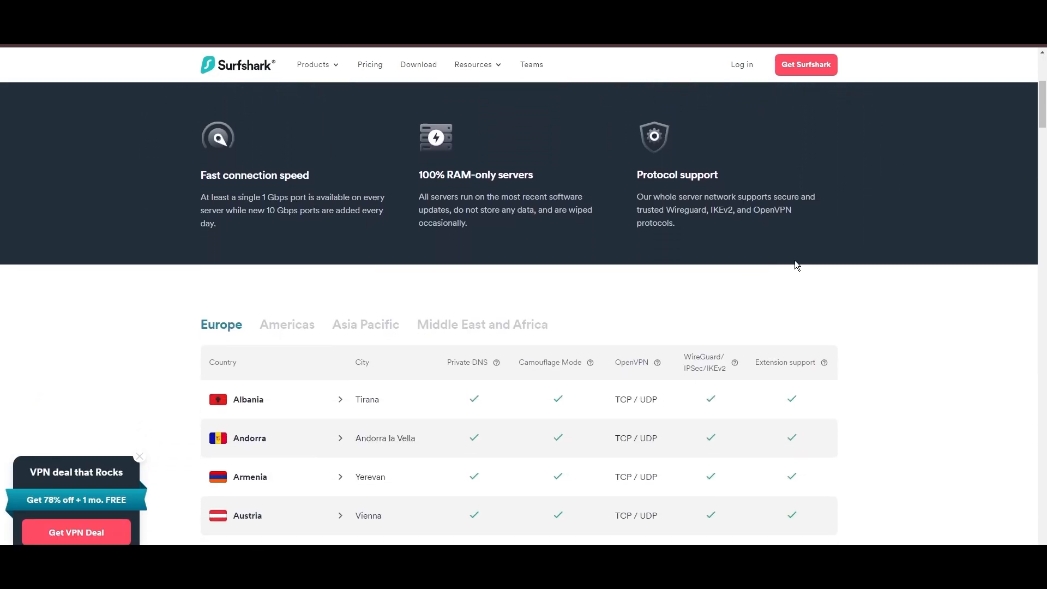
{"action": "scroll", "scroll_direction": "down", "scroll_amount": 3}
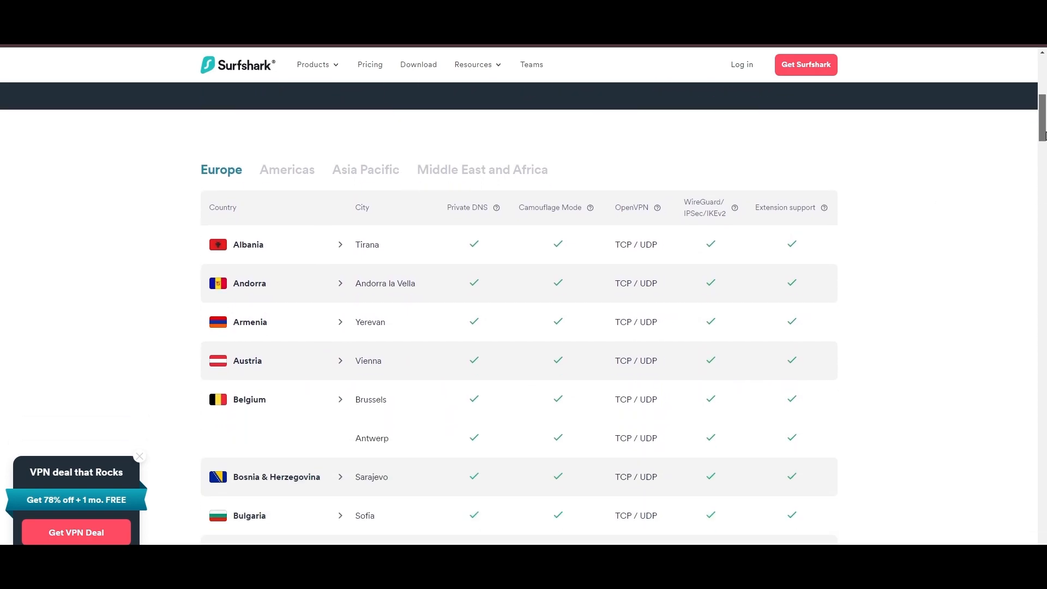
{"action": "scroll", "scroll_direction": "down", "scroll_amount": 3}
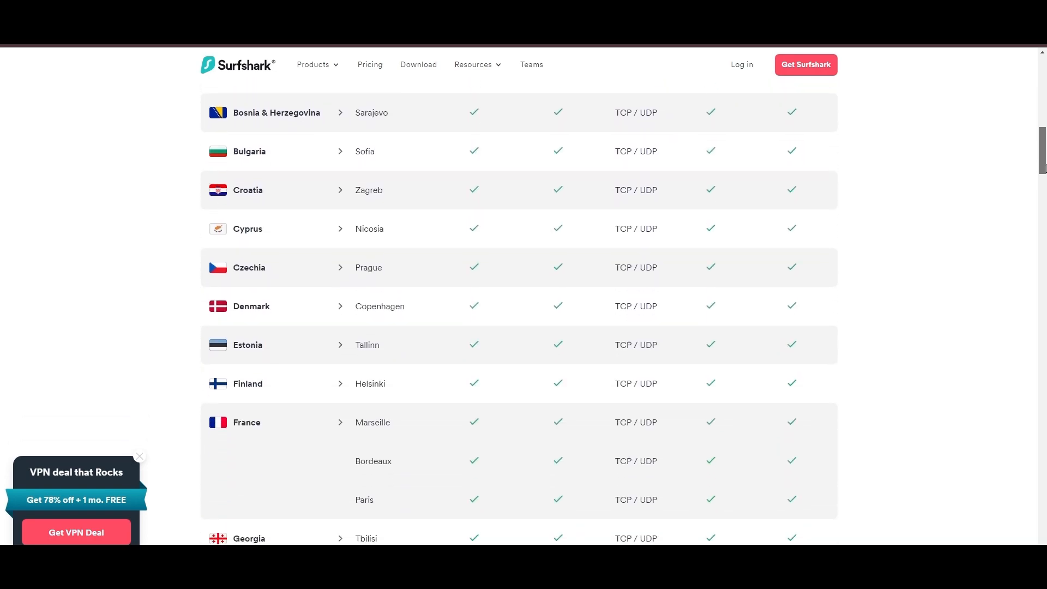
{"action": "scroll", "scroll_direction": "down", "scroll_amount": 3}
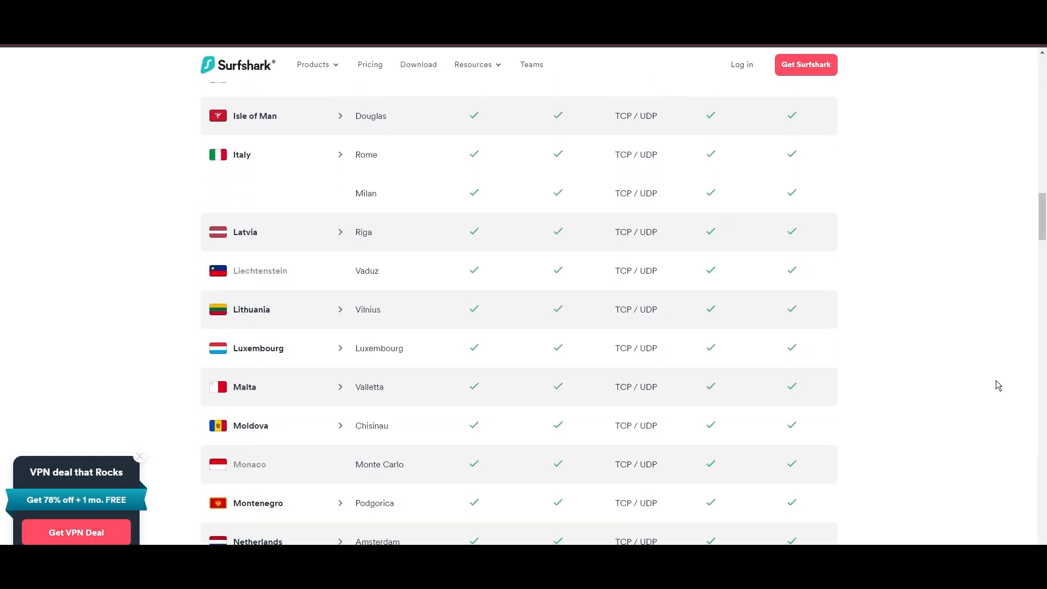
{"action": "scroll", "scroll_direction": "down", "scroll_amount": 3}
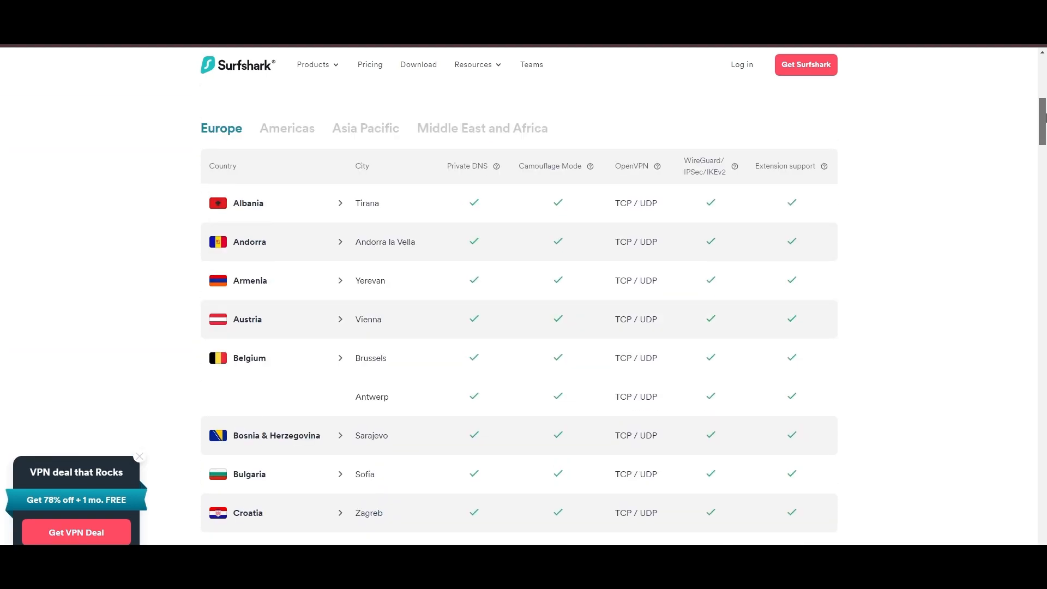
Step: Show the Americas server locations and scroll on through the Asia Pacific list
{"action": "left_click", "coordinate": [286, 326]}
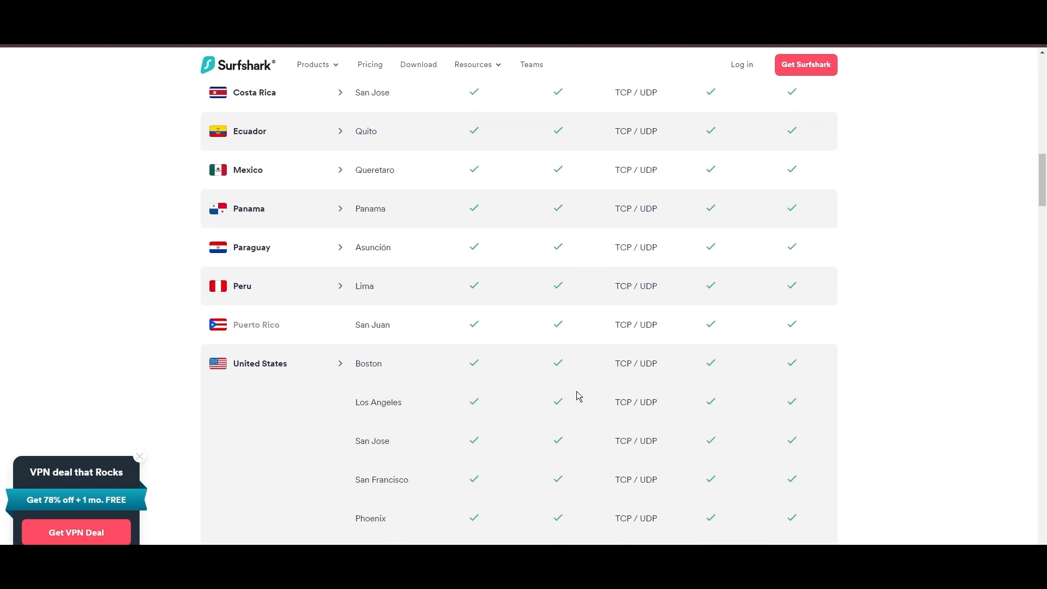
{"action": "scroll", "scroll_direction": "down", "scroll_amount": 3}
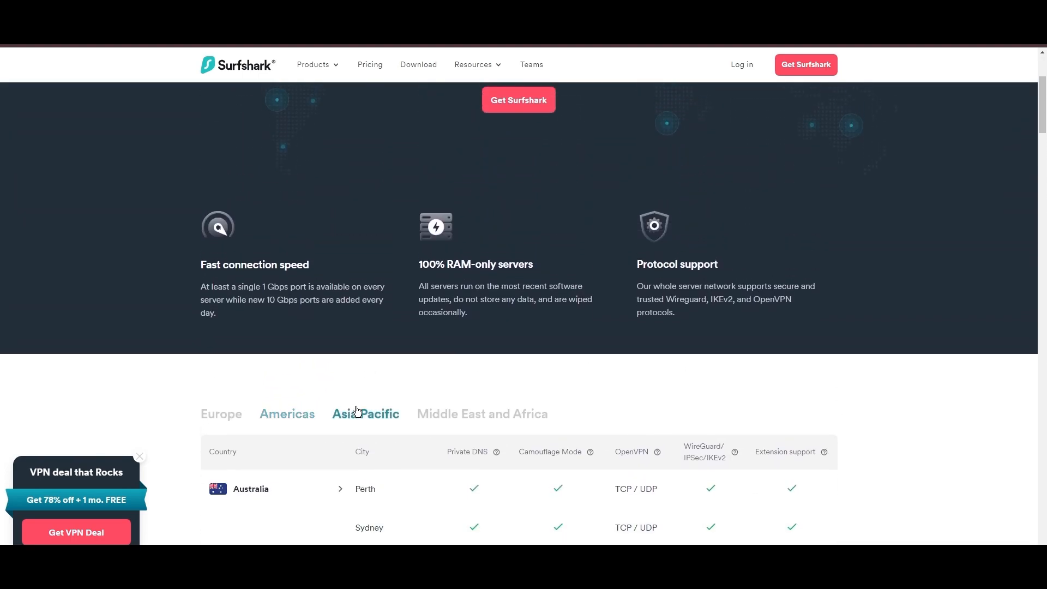
{"action": "scroll", "scroll_direction": "down", "scroll_amount": 3}
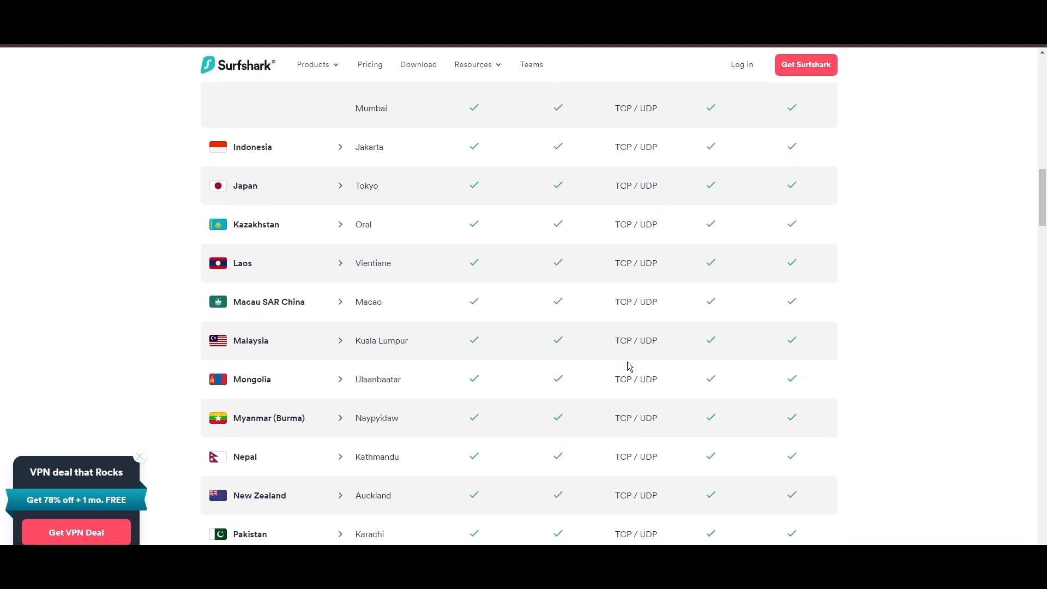
{"action": "scroll", "scroll_direction": "down", "scroll_amount": 3}
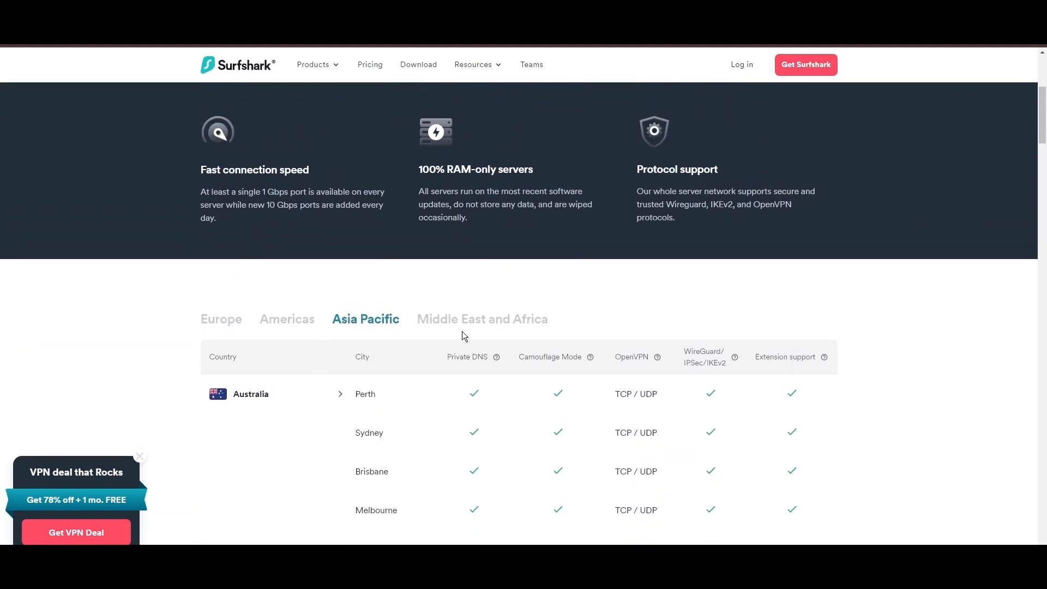
{"action": "scroll", "scroll_direction": "down", "scroll_amount": 3}
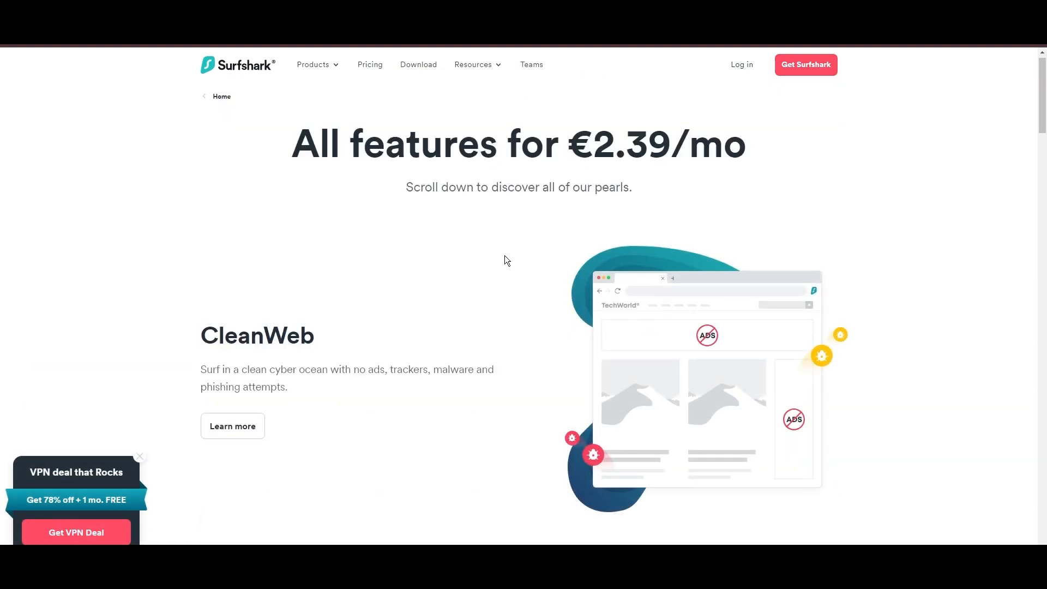
{"action": "scroll", "scroll_direction": "down", "scroll_amount": 3}
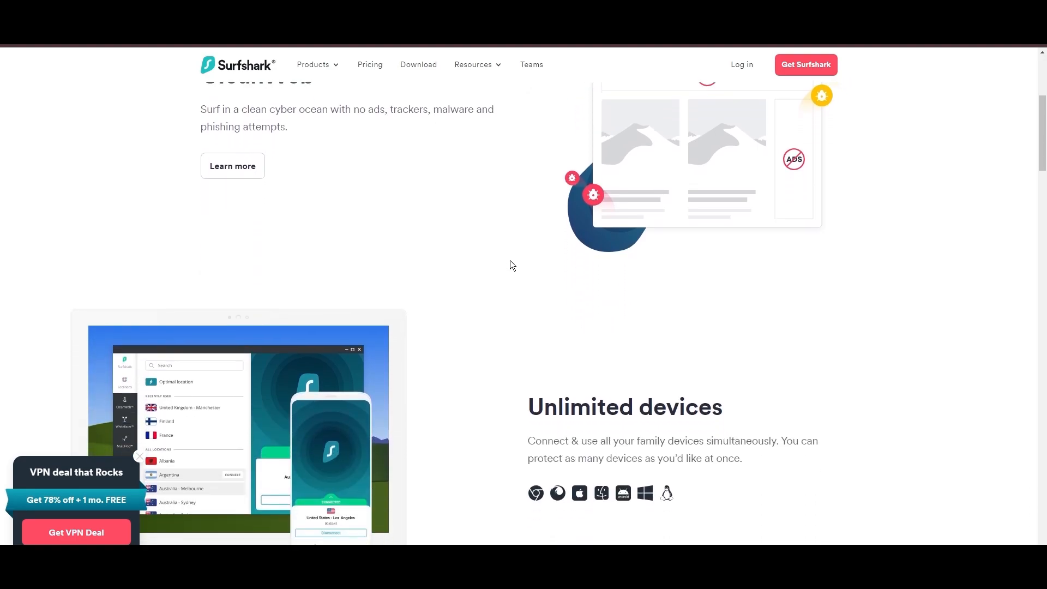
{"action": "scroll", "scroll_direction": "down", "scroll_amount": 3}
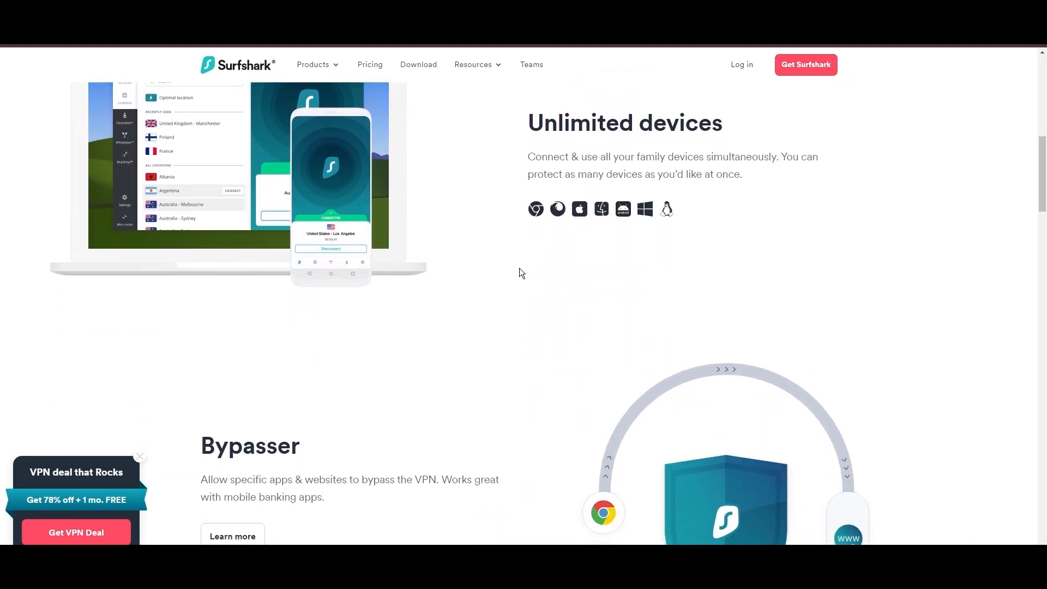
{"action": "scroll", "scroll_direction": "down", "scroll_amount": 3}
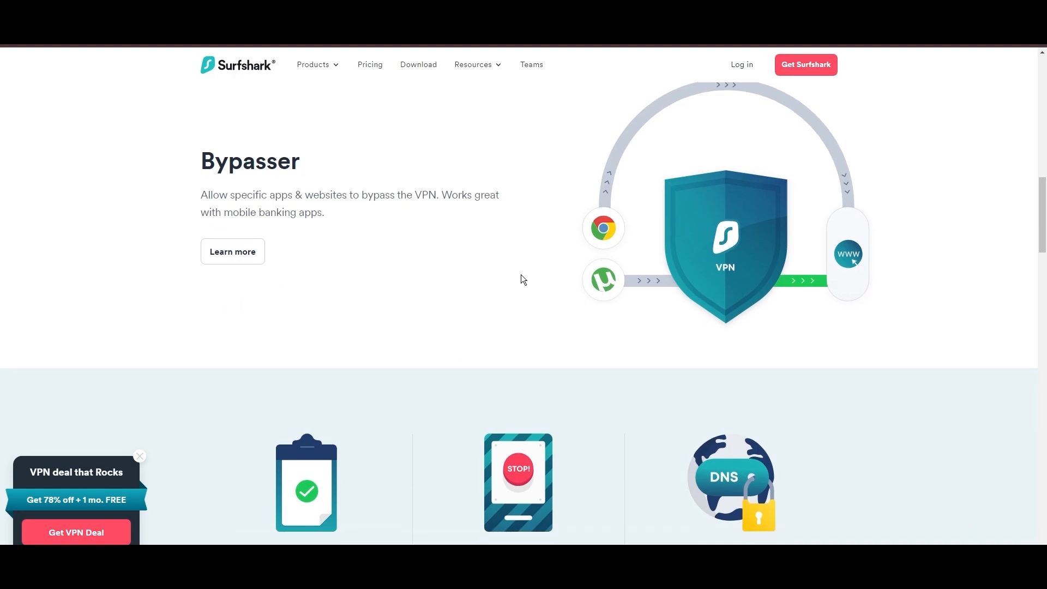
{"action": "scroll", "scroll_direction": "down", "scroll_amount": 3}
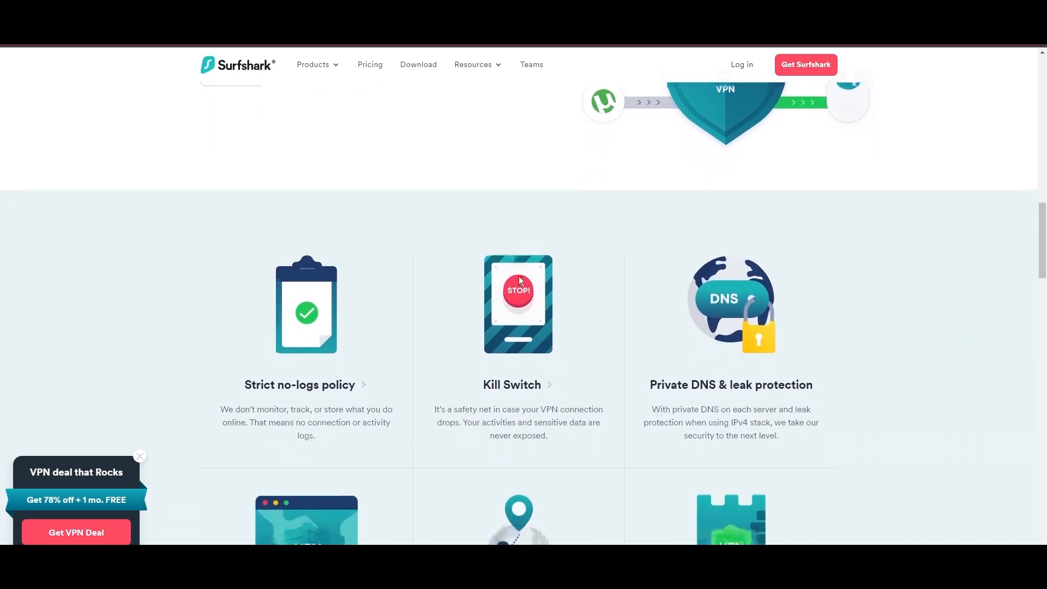
{"action": "scroll", "scroll_direction": "down", "scroll_amount": 3}
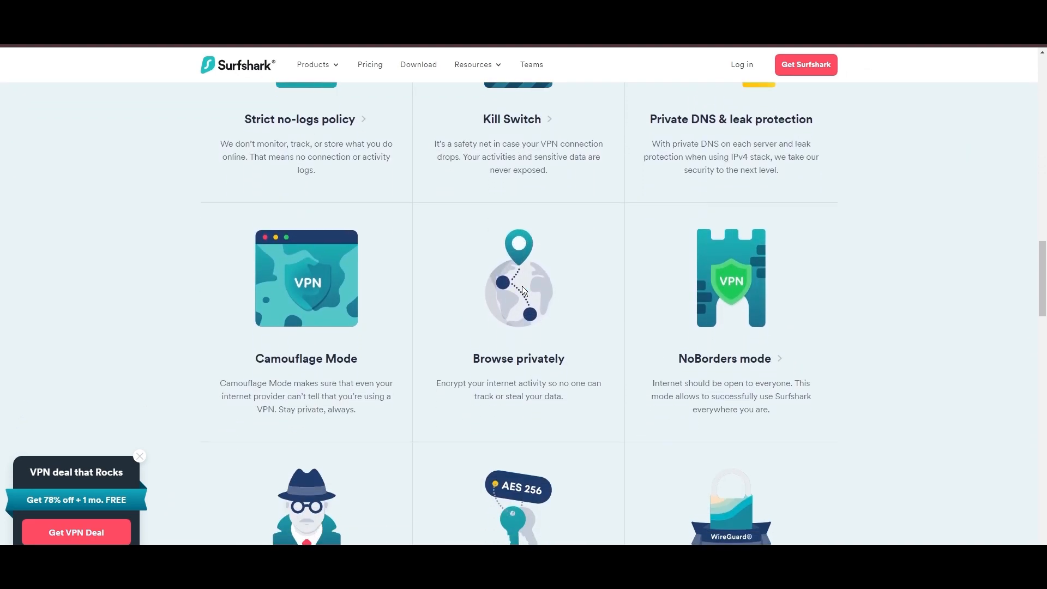
{"action": "scroll", "scroll_direction": "down", "scroll_amount": 3}
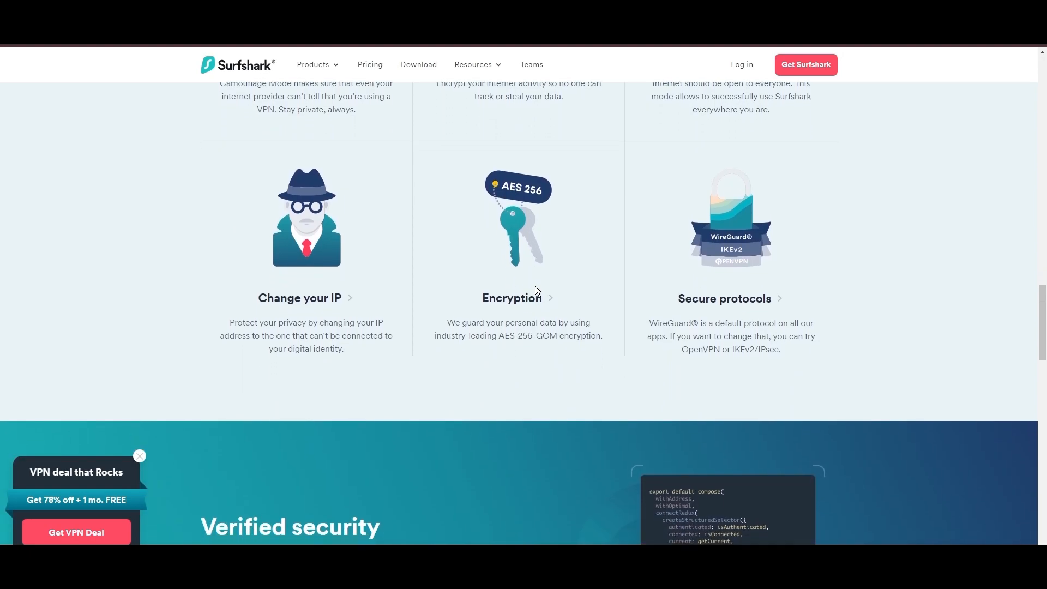
{"action": "scroll", "scroll_direction": "down", "scroll_amount": 3}
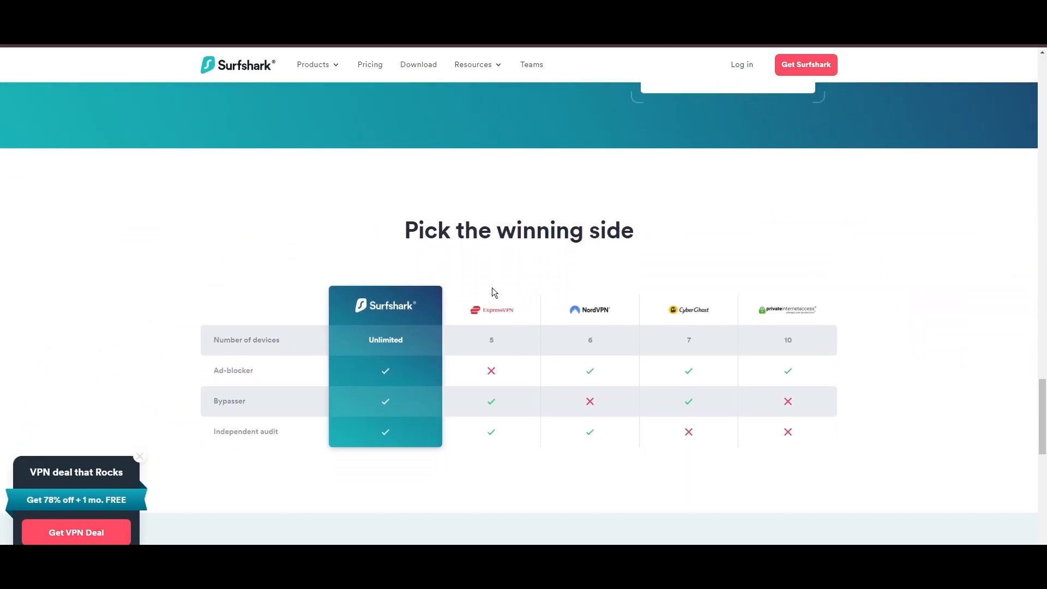
{"action": "scroll", "scroll_direction": "down", "scroll_amount": 3}
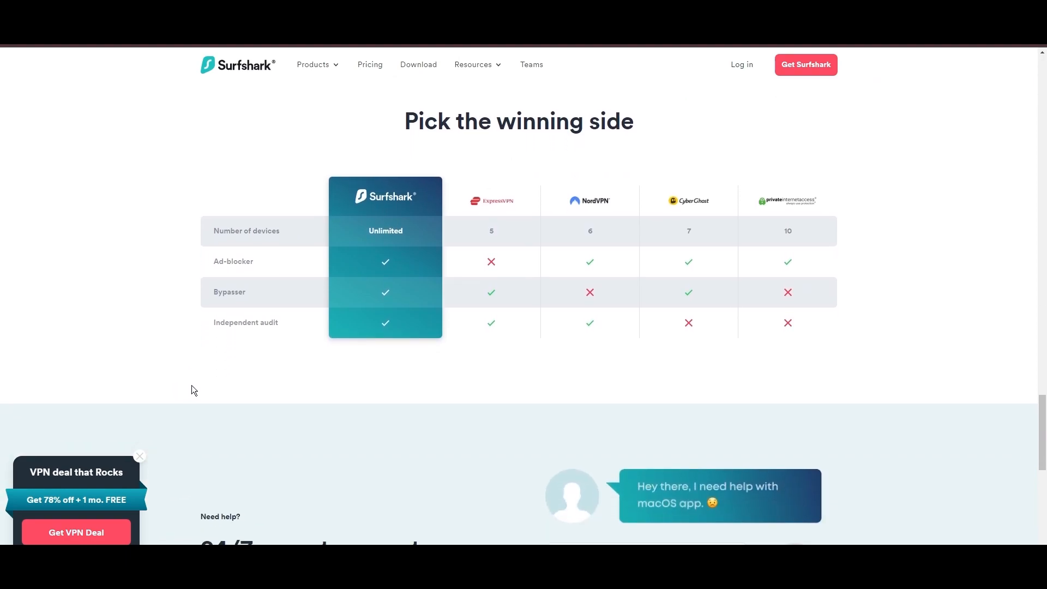
{"action": "scroll", "scroll_direction": "down", "scroll_amount": 3}
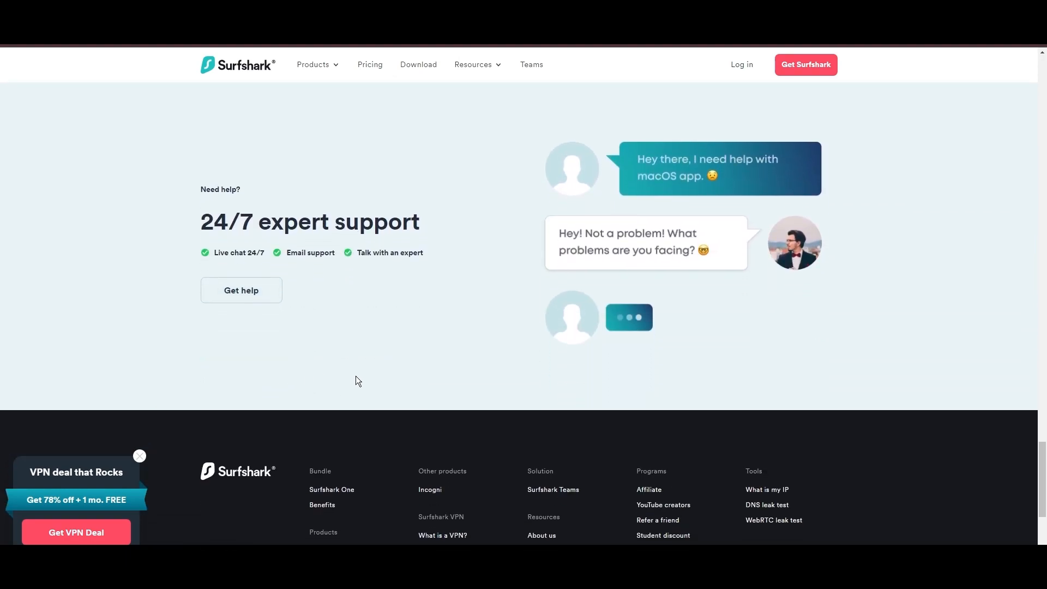
{"action": "scroll", "scroll_direction": "down", "scroll_amount": 3}
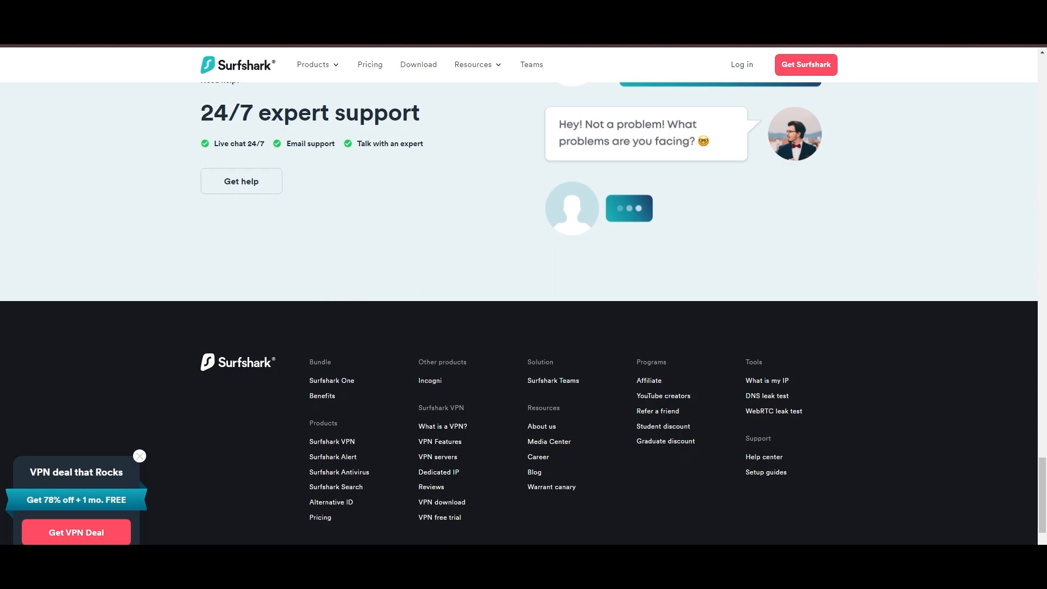